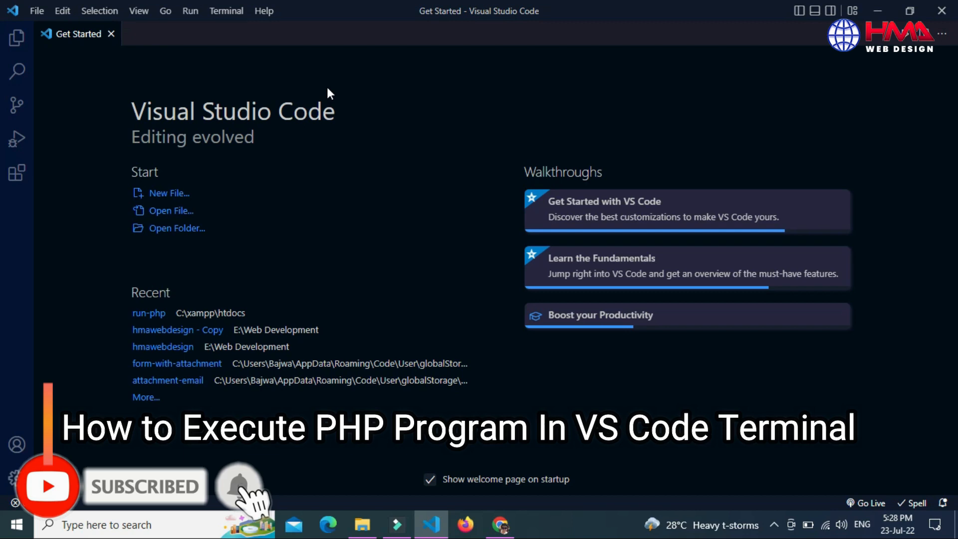
# - Open a new PowerShell terminal from the Terminal menu
pyautogui.click(226, 10)
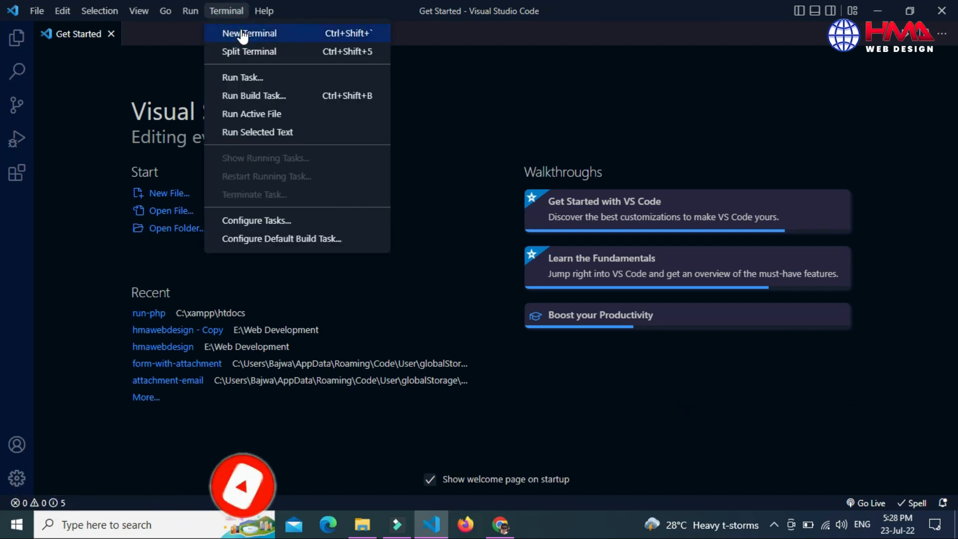
pyautogui.click(249, 33)
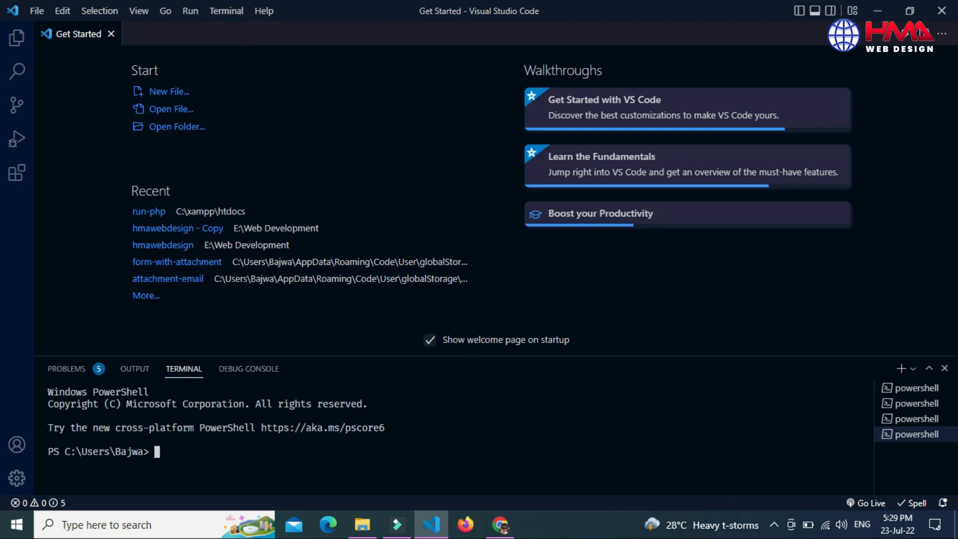
pyautogui.moveTo(390, 202)
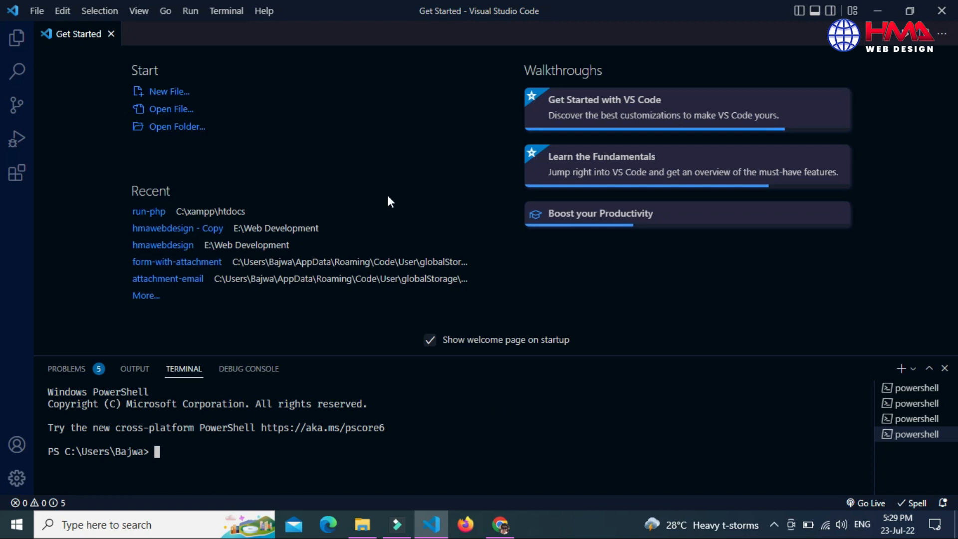
pyautogui.moveTo(378, 85)
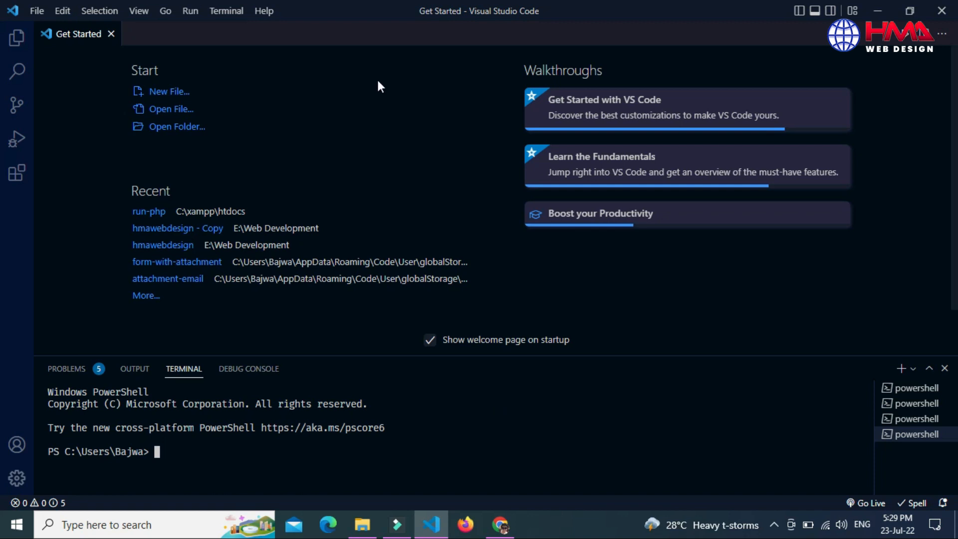
pyautogui.moveTo(17, 173)
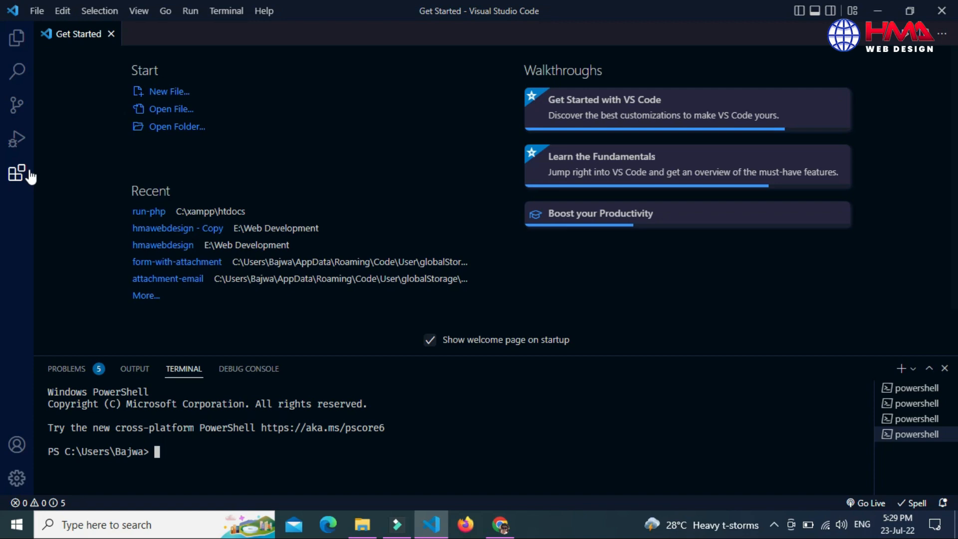
# - Search extensions for 'code runner' and install Code Runner by Jun Han
pyautogui.click(17, 173)
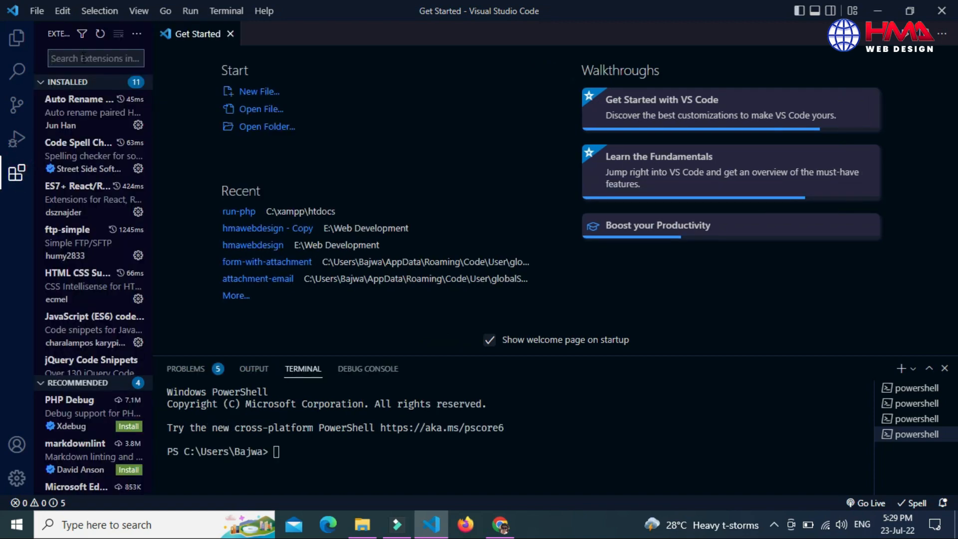
pyautogui.write('c')
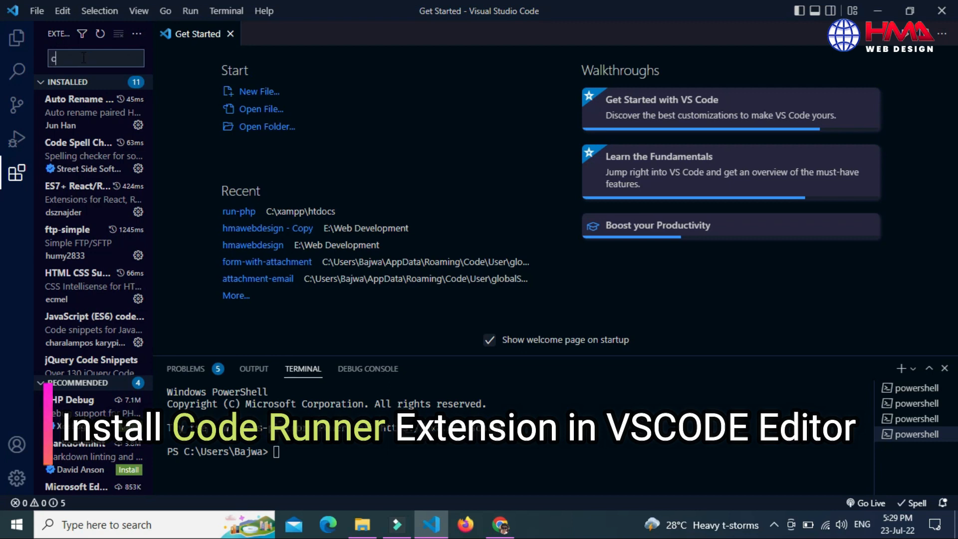
pyautogui.write('ode')
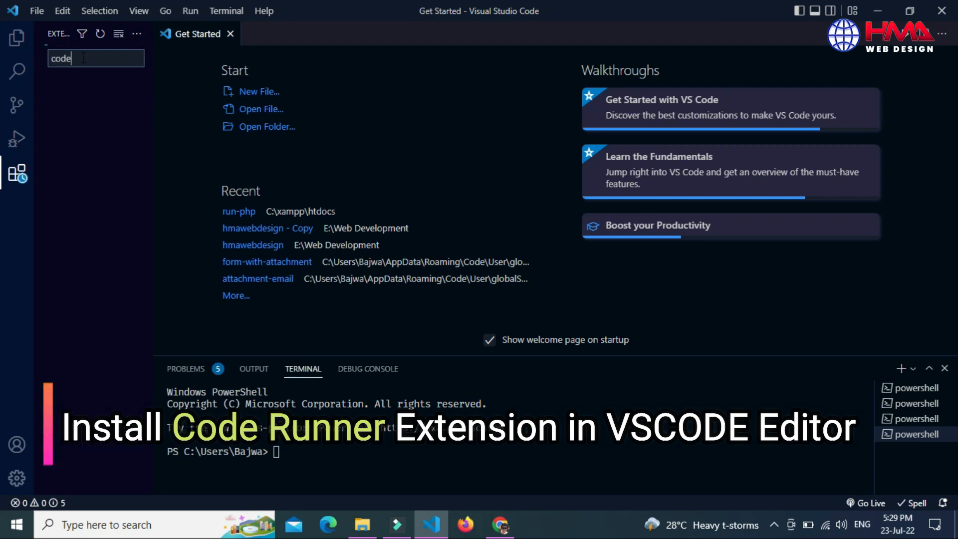
pyautogui.write('run')
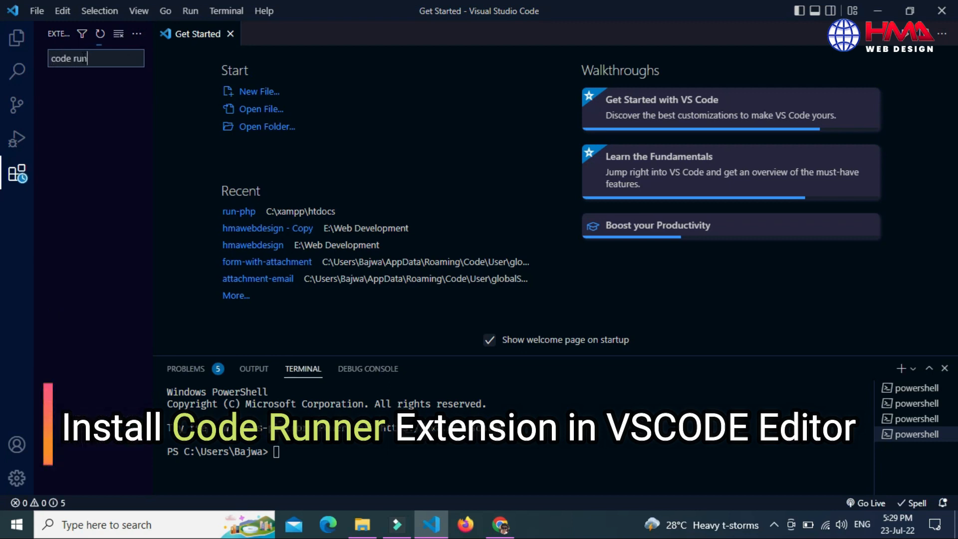
pyautogui.write('ner')
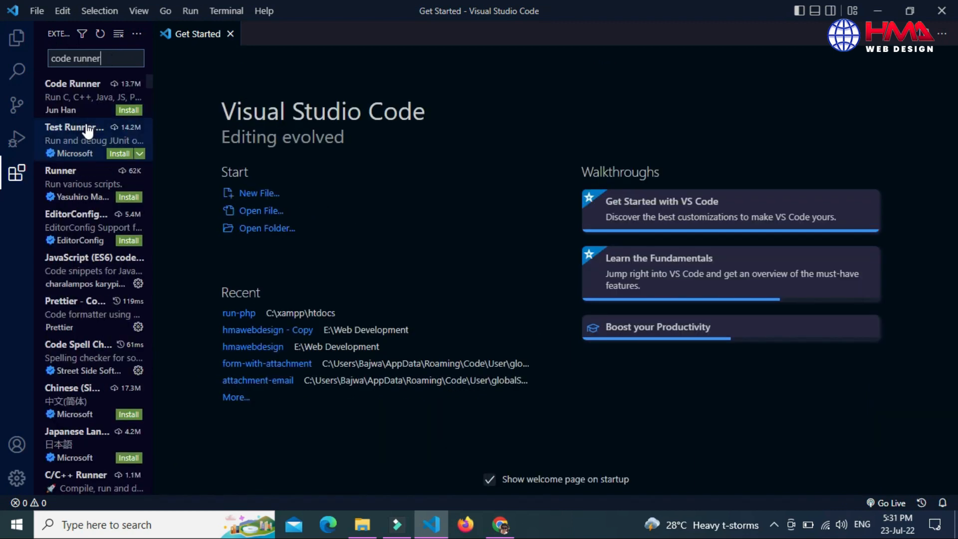
pyautogui.click(72, 96)
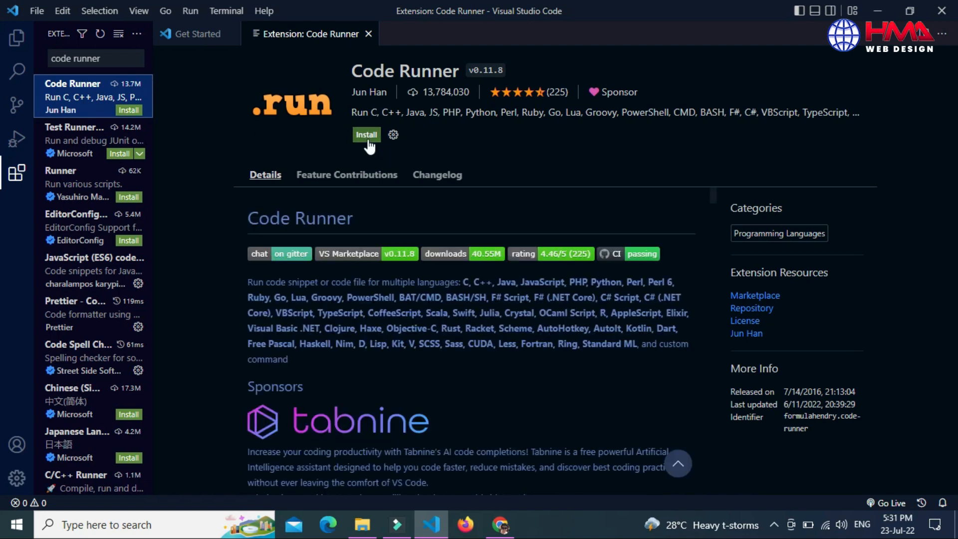
pyautogui.click(366, 134)
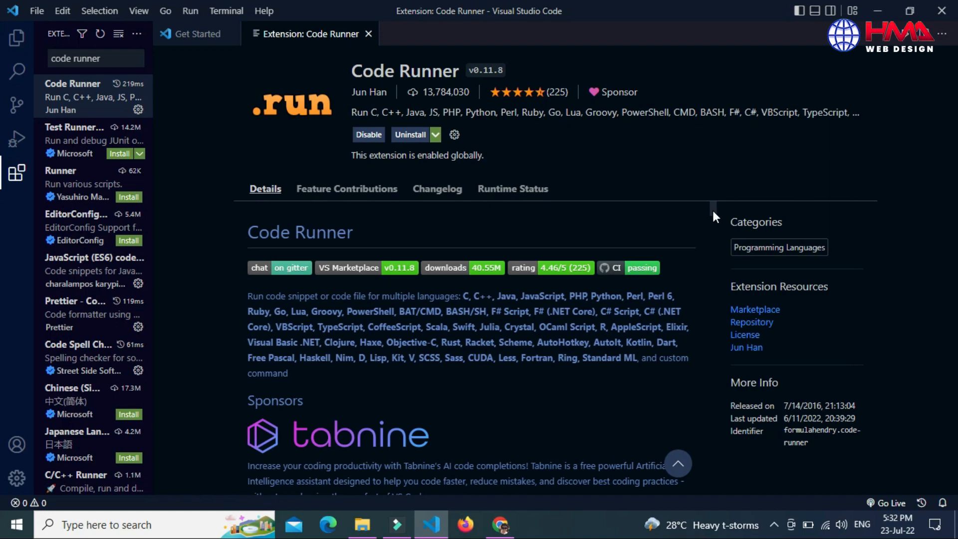
# - Open Settings from the Manage gear and filter them by 'json'
pyautogui.scroll(-3)
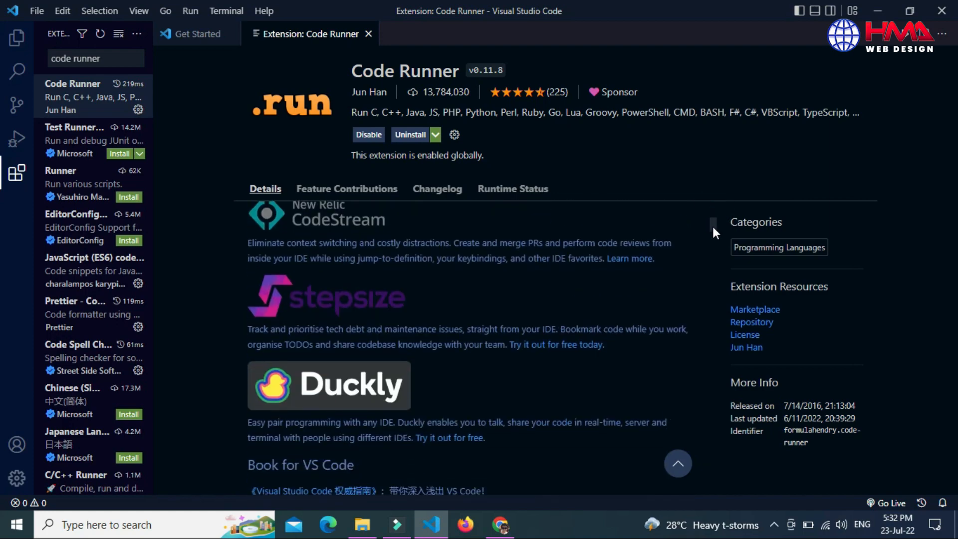
pyautogui.scroll(-3)
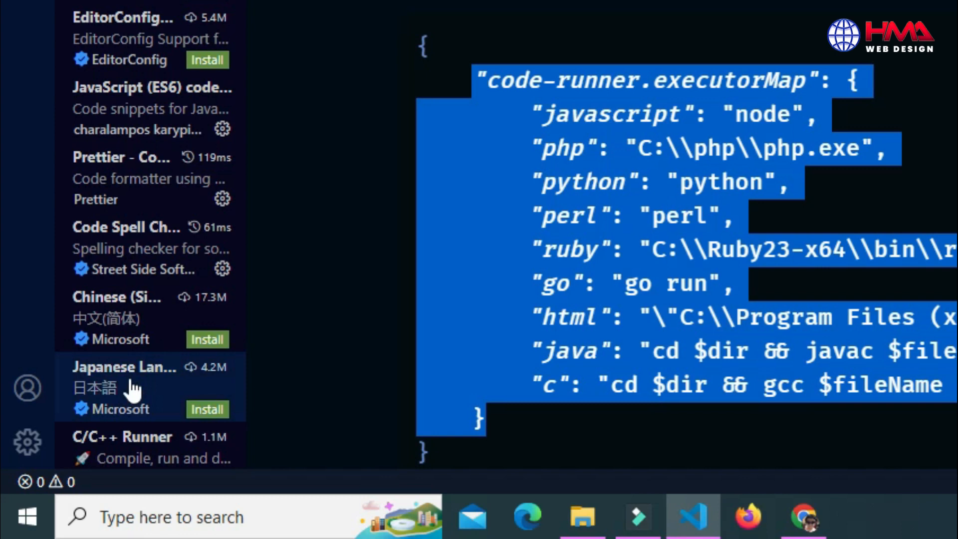
pyautogui.moveTo(29, 442)
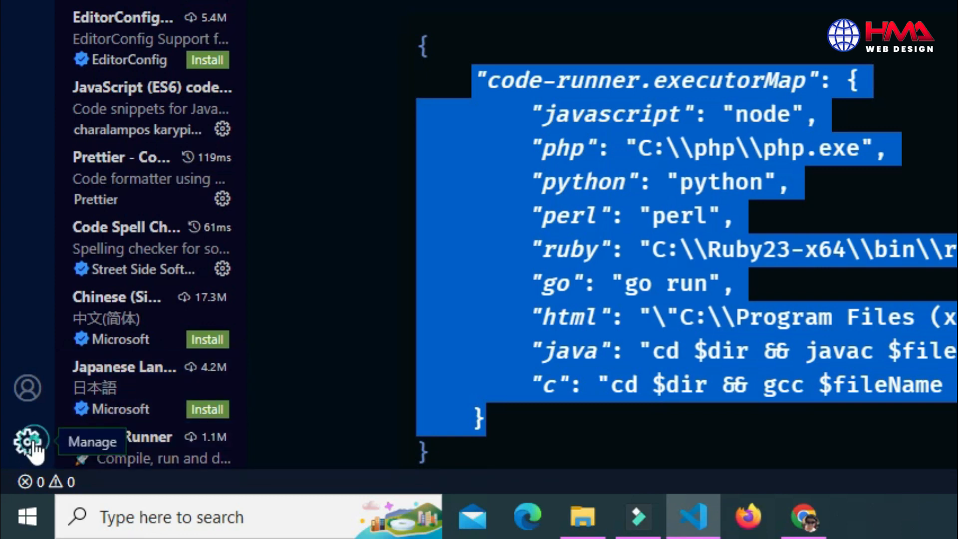
pyautogui.click(29, 441)
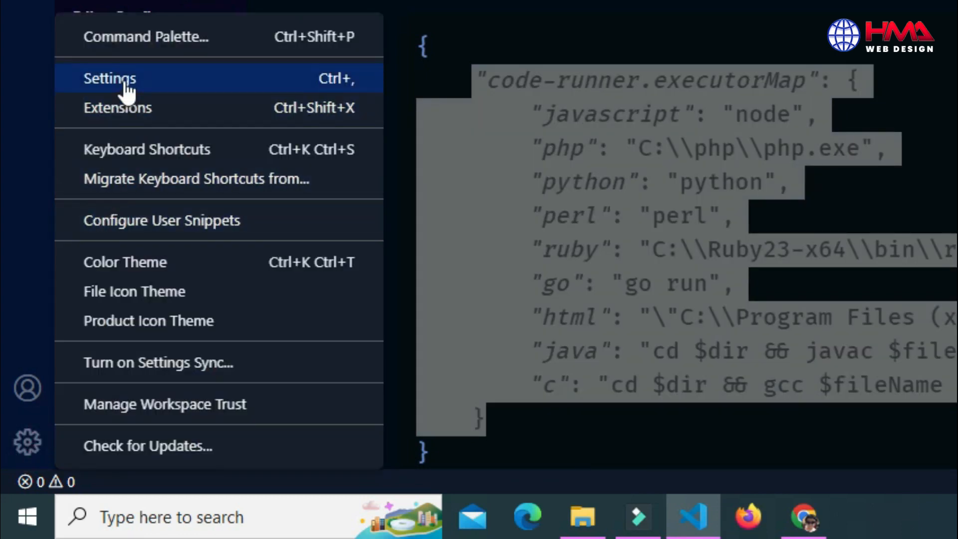
pyautogui.click(109, 79)
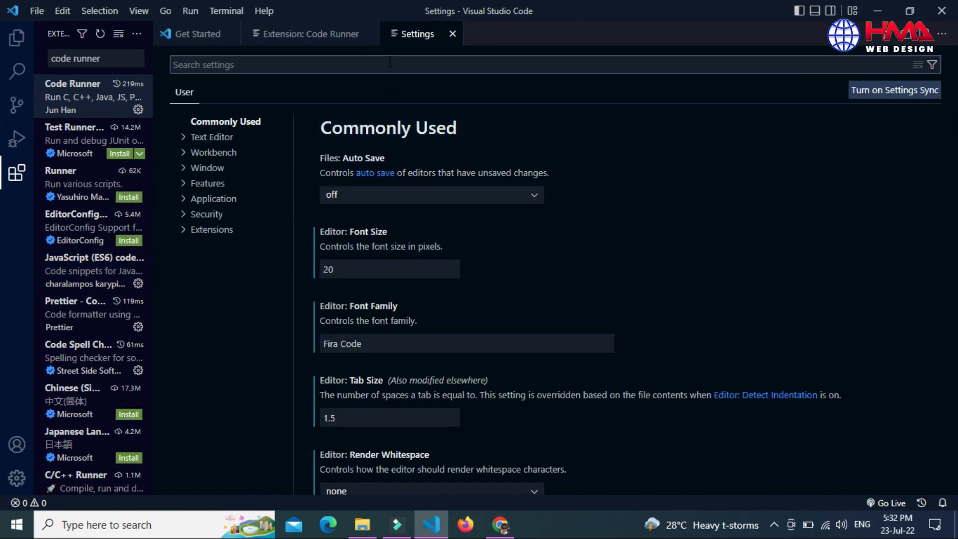
pyautogui.write('json')
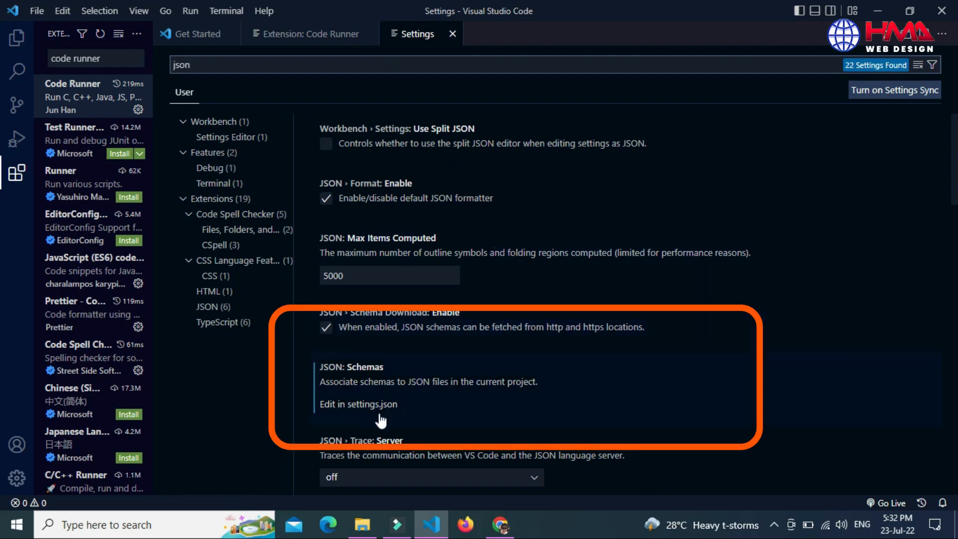
pyautogui.moveTo(369, 413)
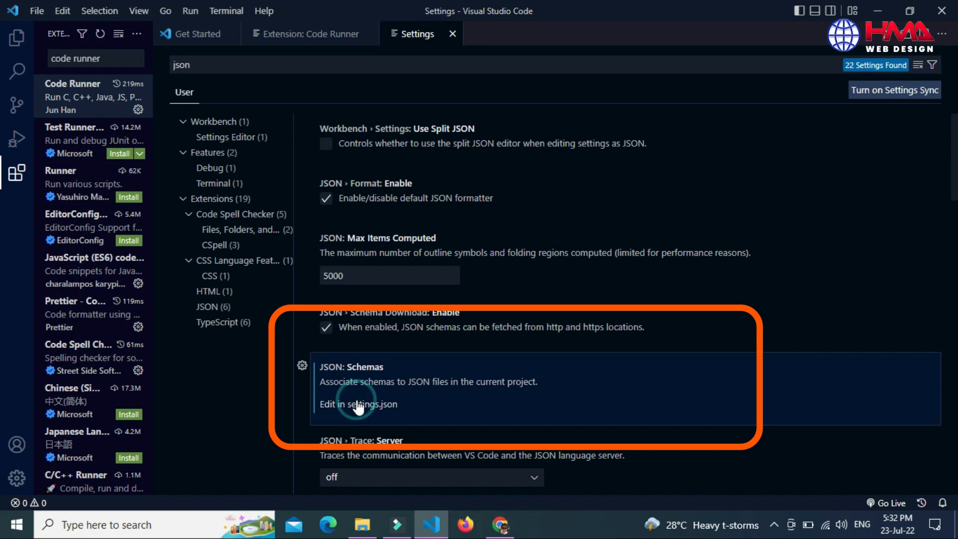
# - Open settings.json, add the code-runner.executorMap block and review its php path entry
pyautogui.click(358, 404)
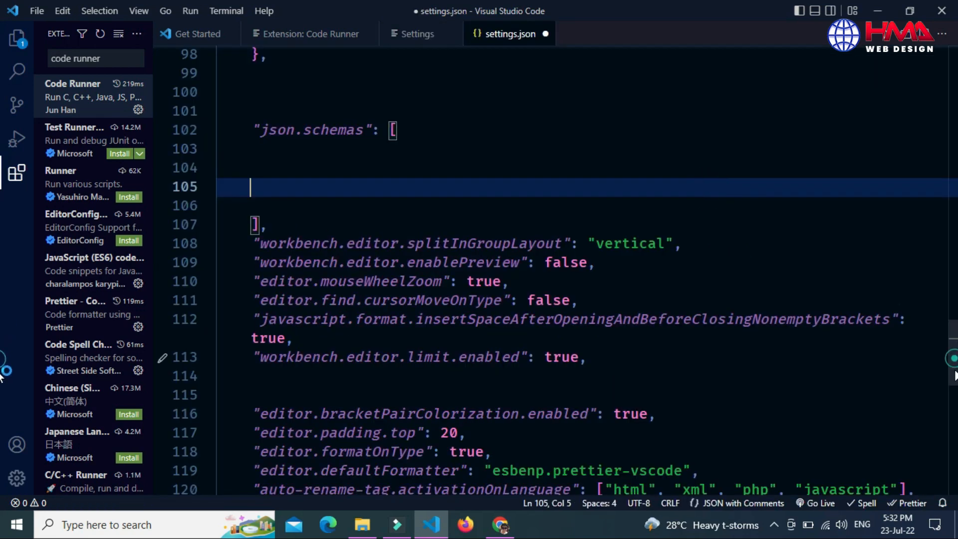
pyautogui.scroll(-3)
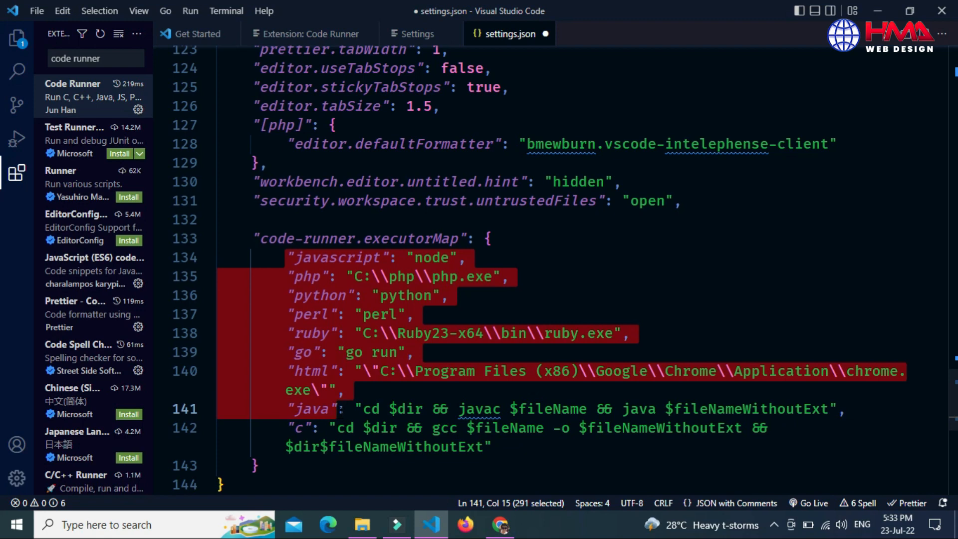
pyautogui.click(414, 314)
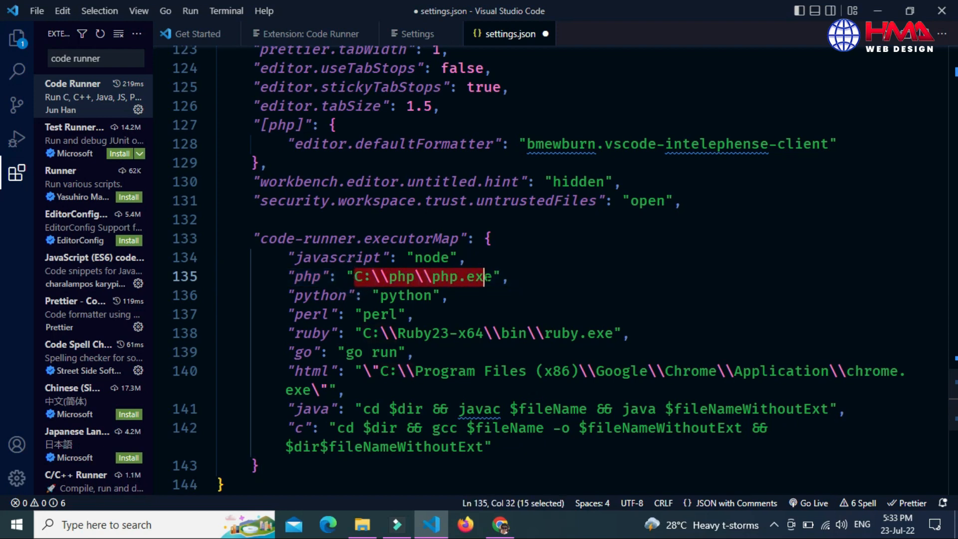
pyautogui.click(508, 276)
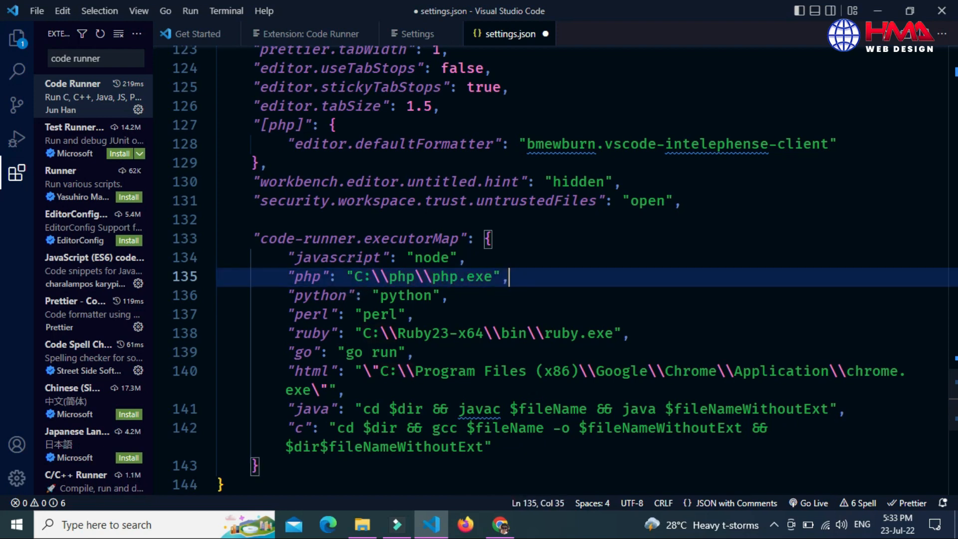
pyautogui.click(362, 525)
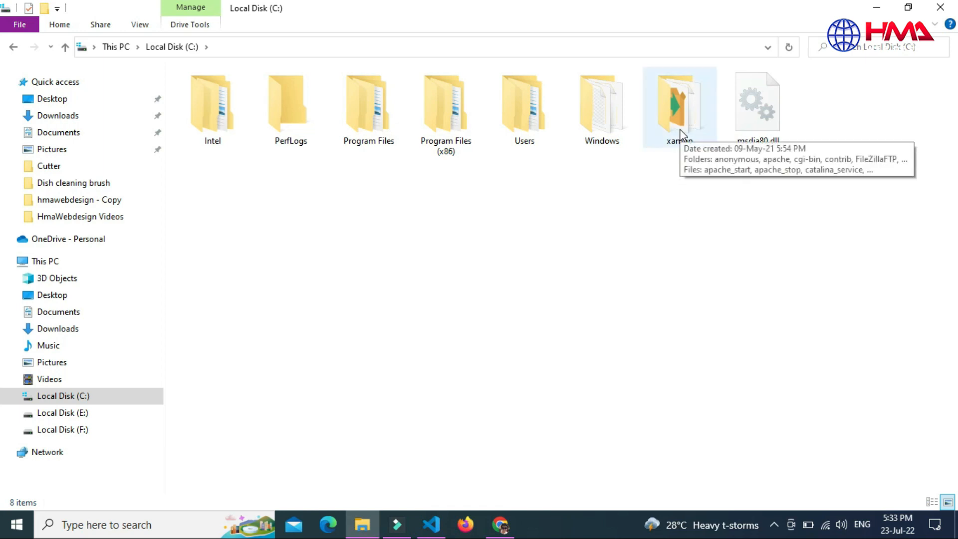
pyautogui.moveTo(656, 287)
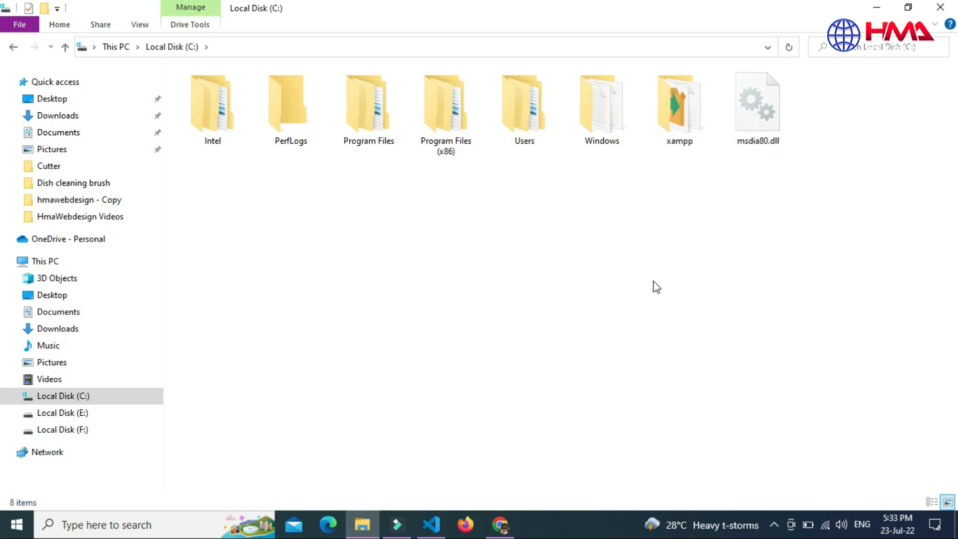
pyautogui.moveTo(537, 406)
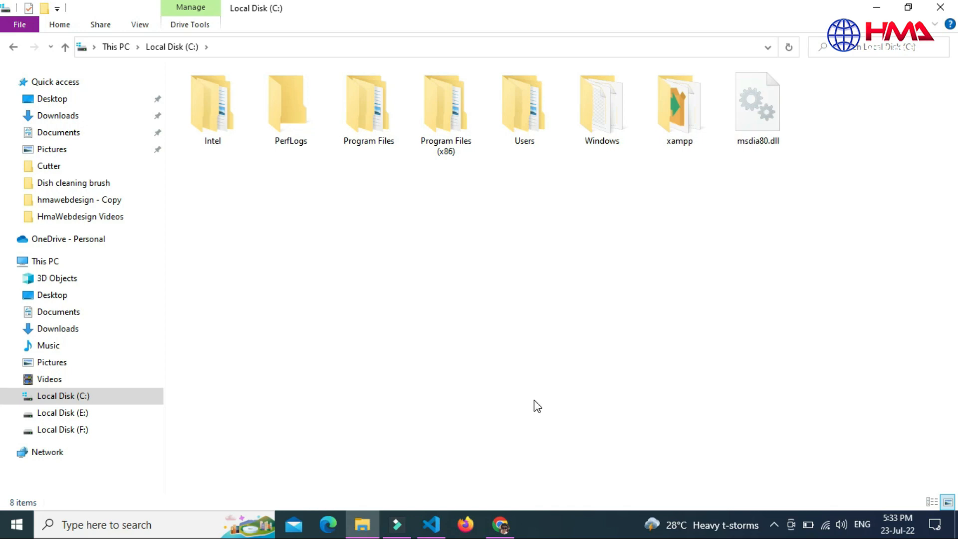
# - Browse the XAMPP for Windows download page in Chrome, then return to File Explorer
pyautogui.click(501, 525)
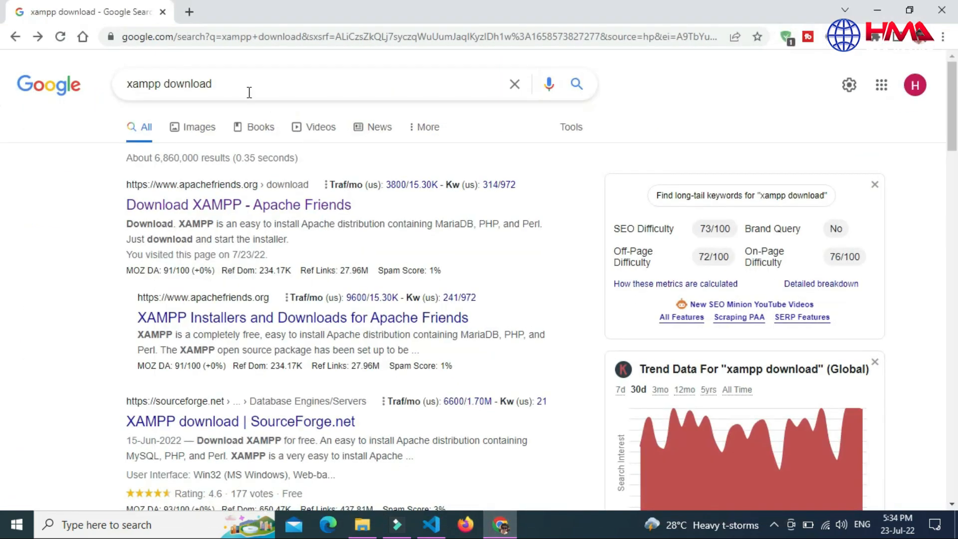
pyautogui.tripleClick(169, 84)
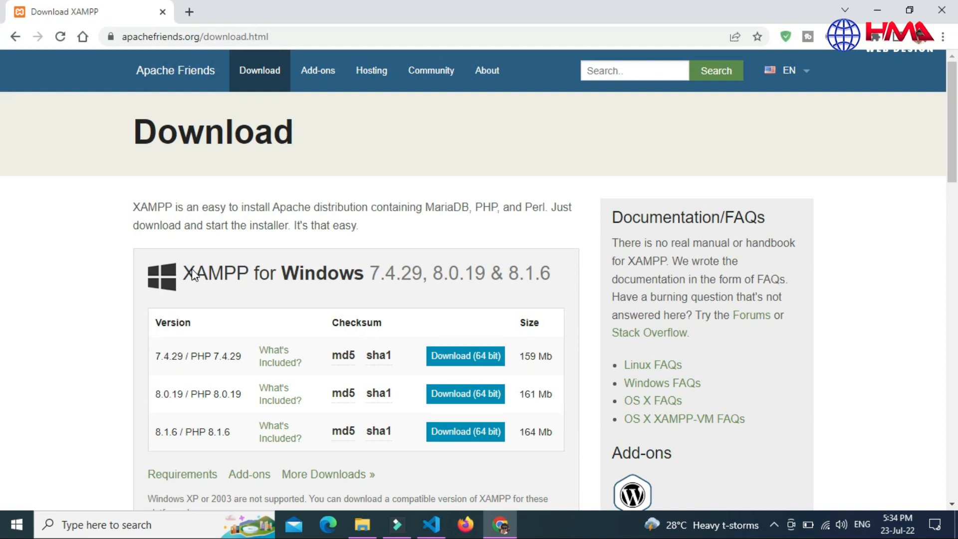
pyautogui.scroll(-3)
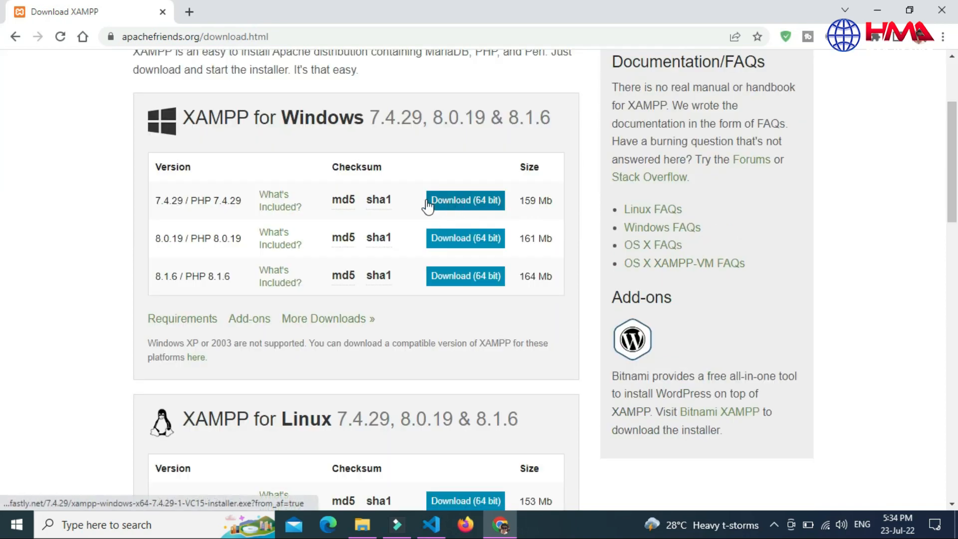
pyautogui.moveTo(501, 459)
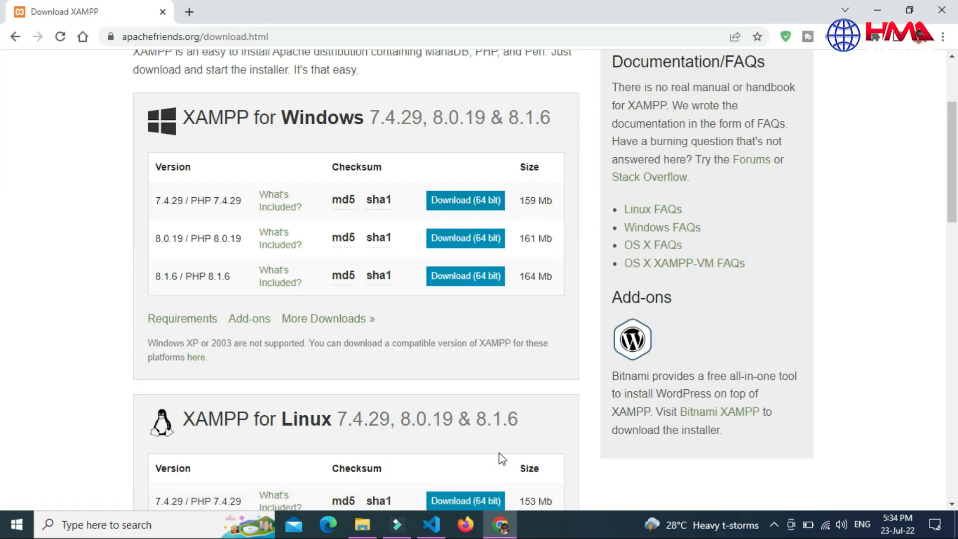
pyautogui.moveTo(364, 513)
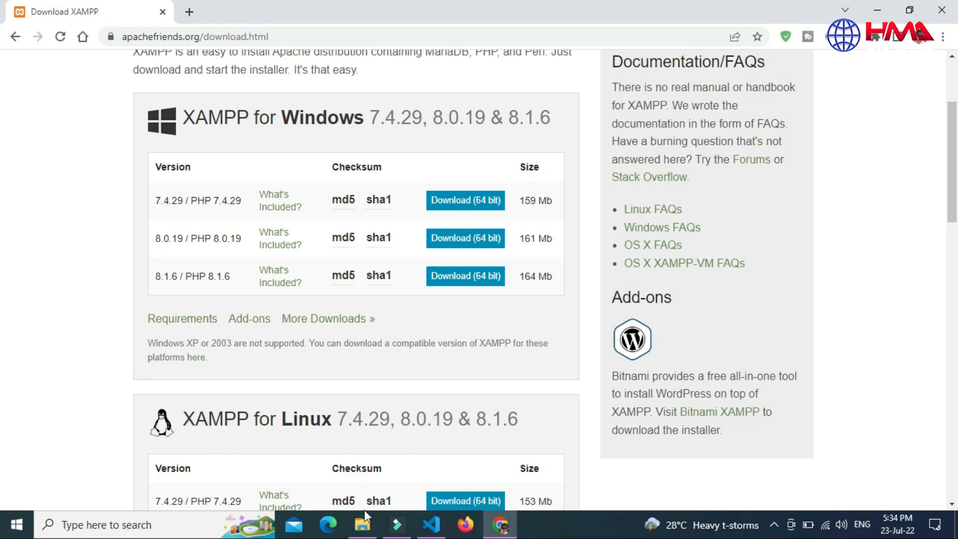
pyautogui.click(361, 524)
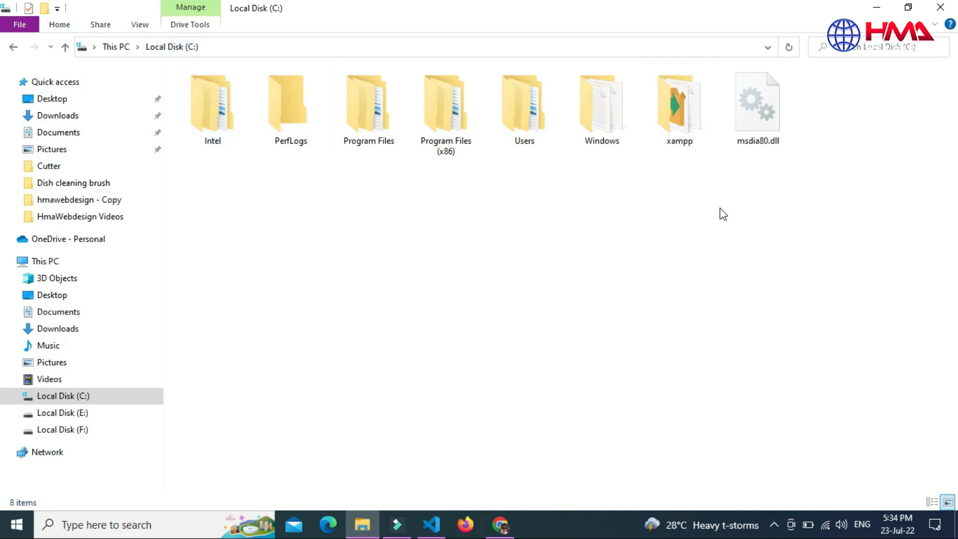
# - Navigate File Explorer to C:\xampp\php and select its address-bar path
pyautogui.click(679, 106)
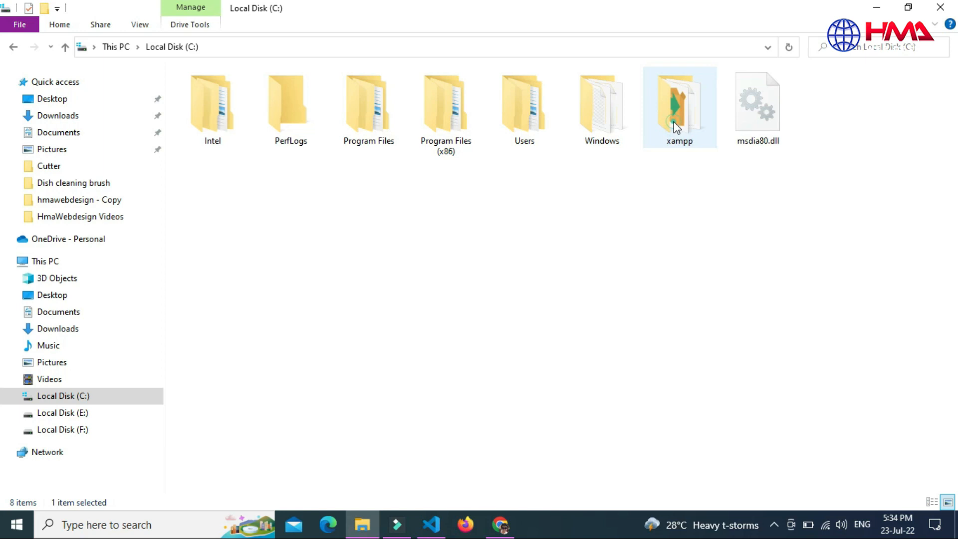
pyautogui.doubleClick(679, 107)
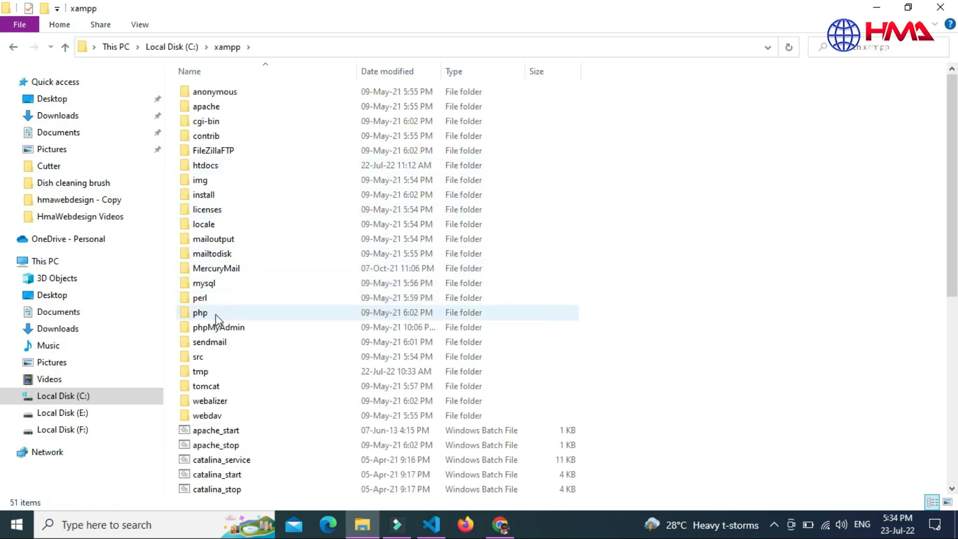
pyautogui.click(199, 313)
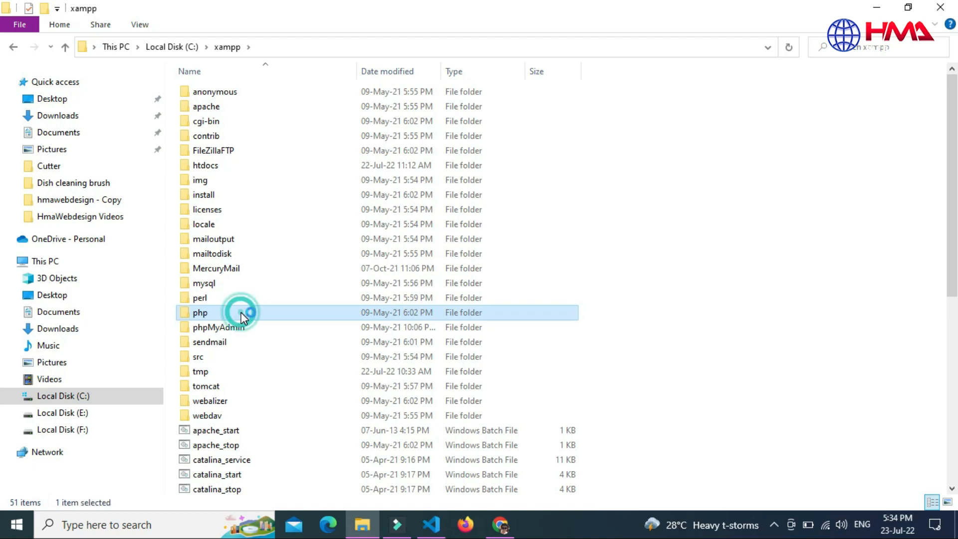
pyautogui.doubleClick(200, 312)
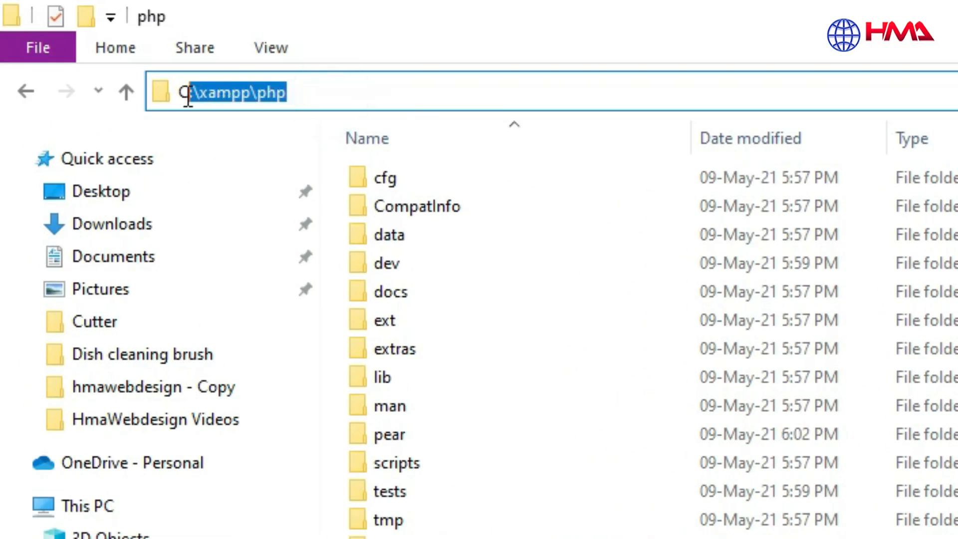
pyautogui.click(434, 525)
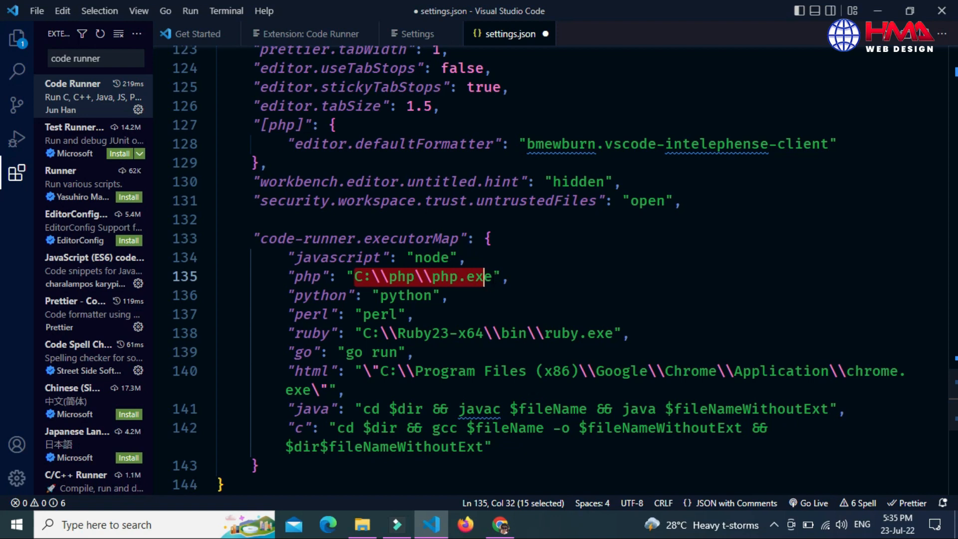
# - Change the php executor path to C:\xampp\php\php.exe and save settings.json
pyautogui.press('shift+Right')
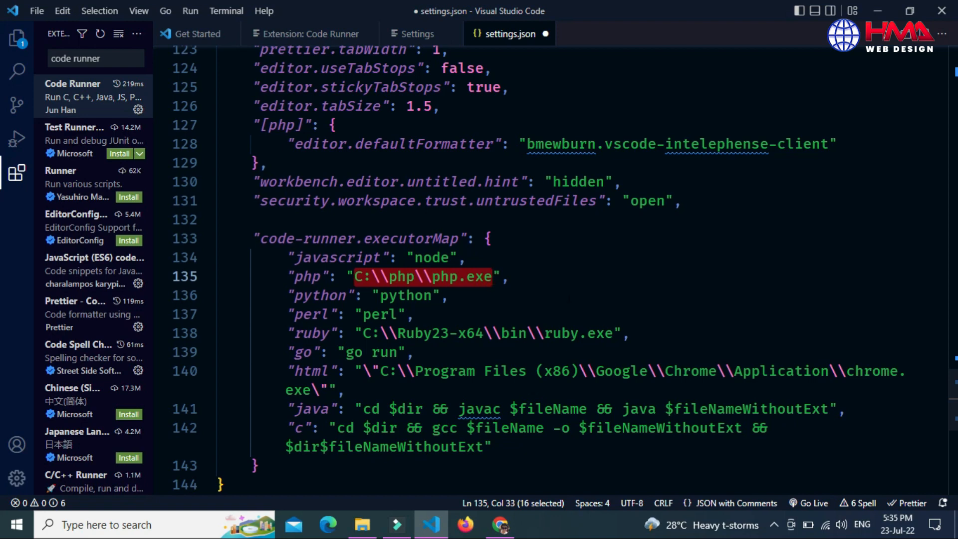
pyautogui.write('C:\\xampp\\php')
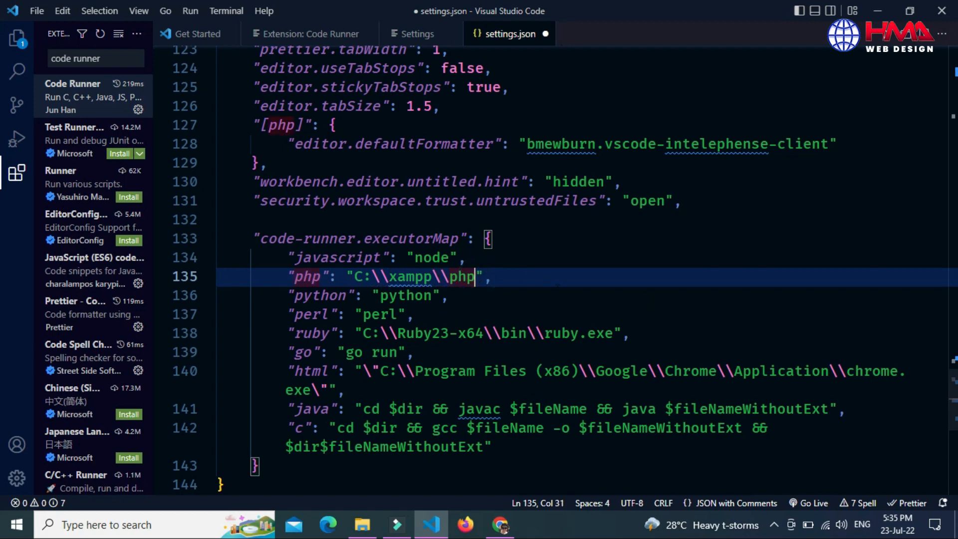
pyautogui.write('\\\\p')
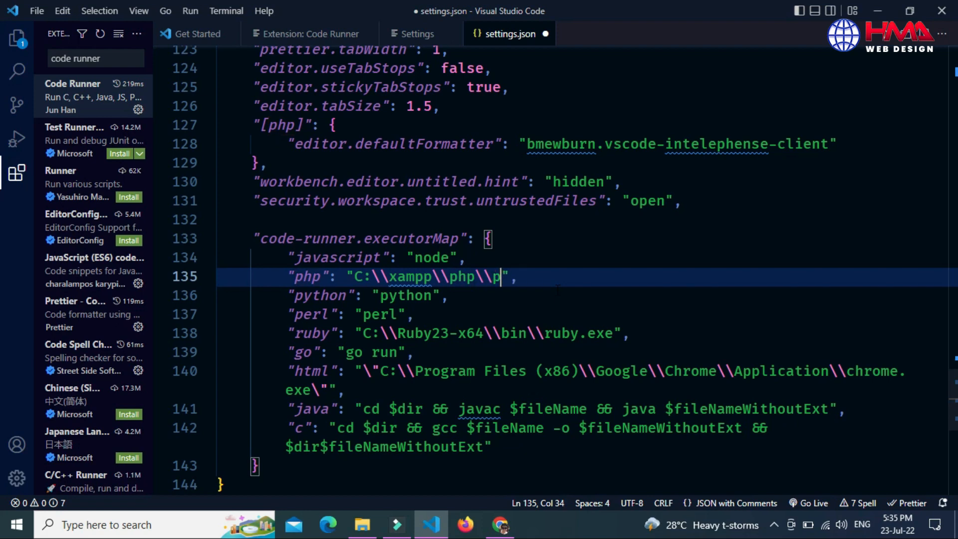
pyautogui.write('hp.exe')
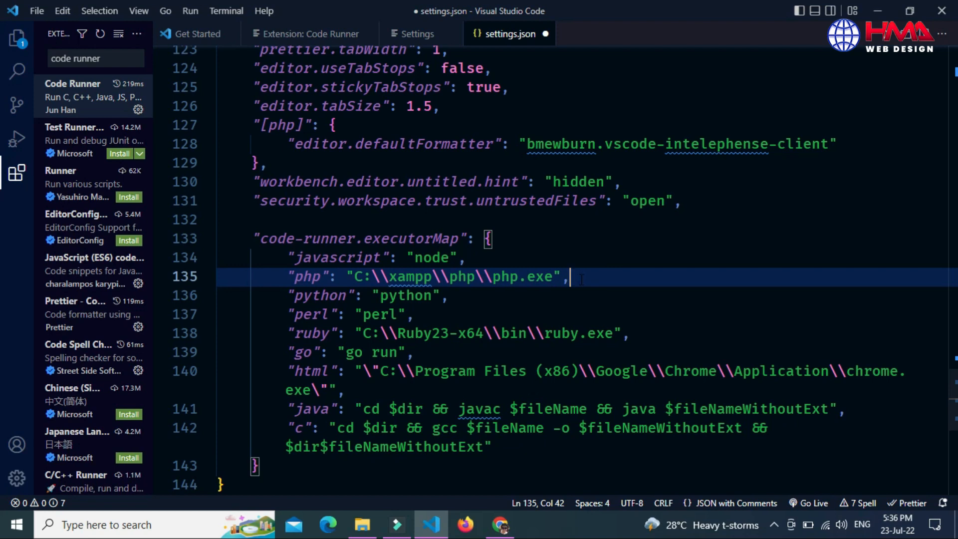
pyautogui.press('ctrl+s')
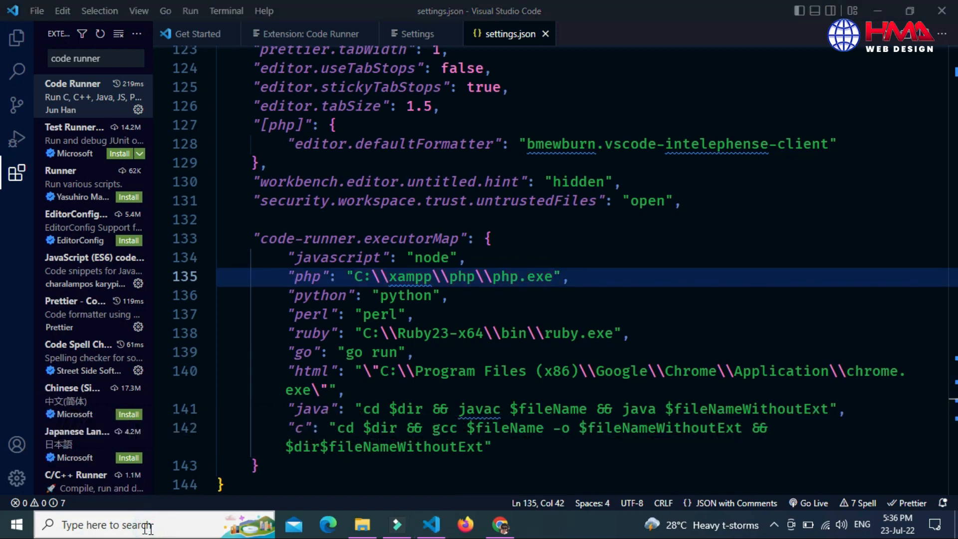
# - Reach System Properties' Advanced tab via Control Panel's System page
pyautogui.write('control Panel')
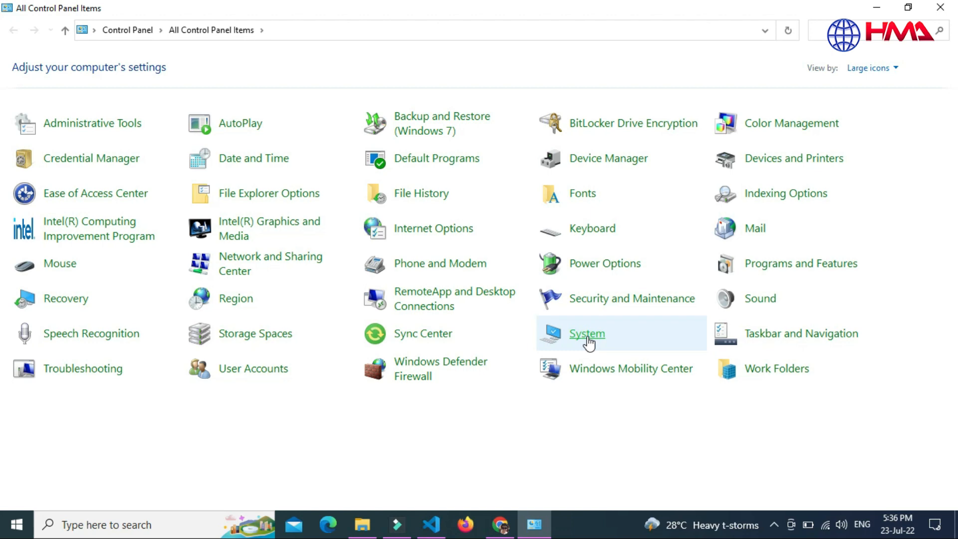
pyautogui.click(585, 334)
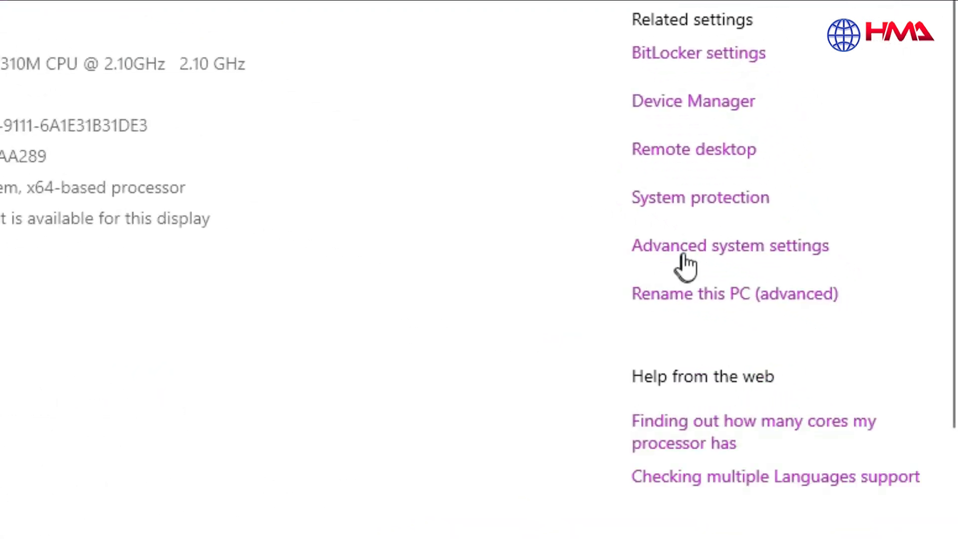
pyautogui.click(697, 245)
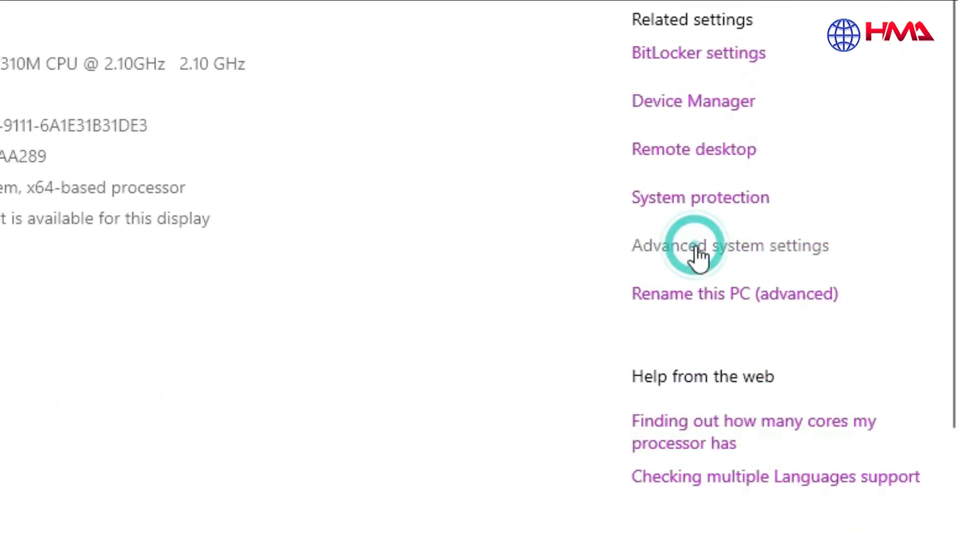
pyautogui.click(730, 246)
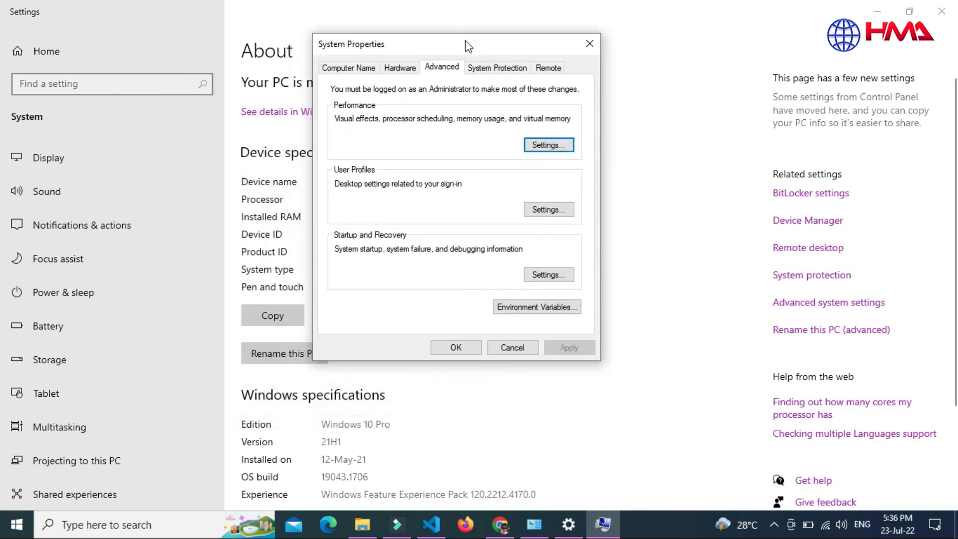
pyautogui.moveTo(416, 48)
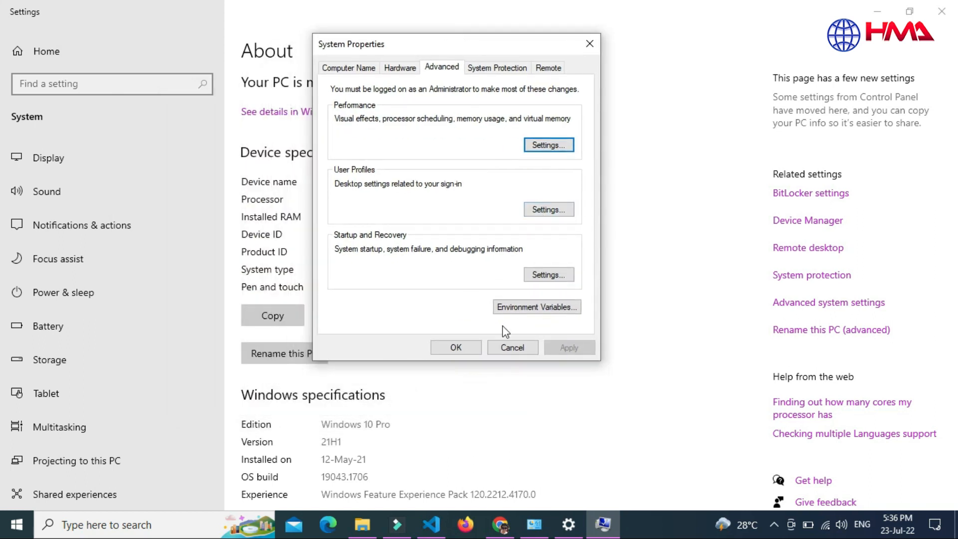
pyautogui.moveTo(543, 341)
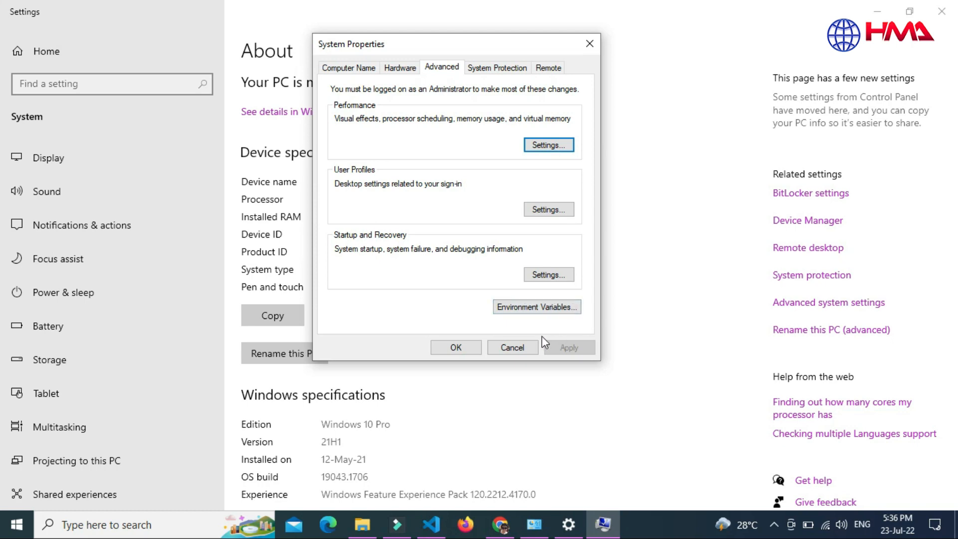
# - Add user environment variable 'php' with value C:\xampp\php\php.exe
pyautogui.click(536, 306)
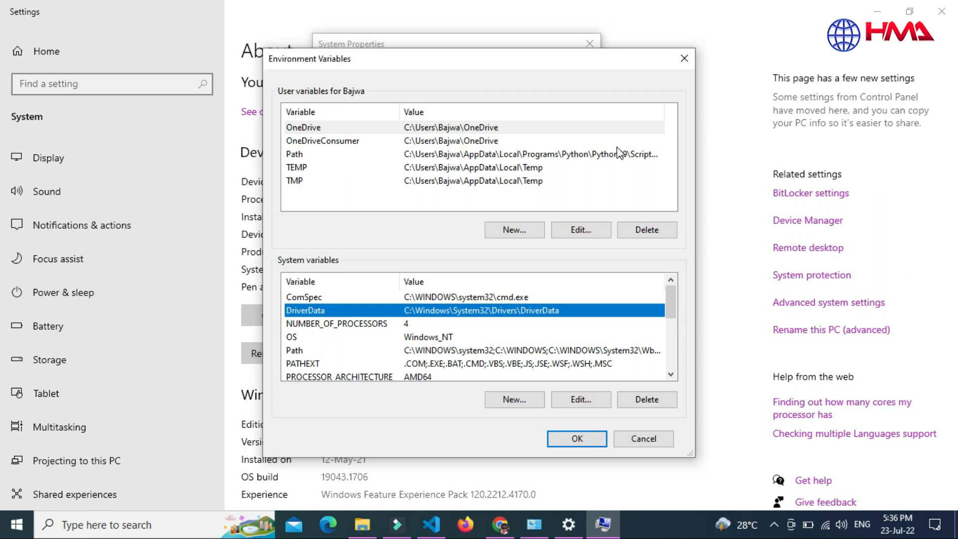
pyautogui.moveTo(613, 197)
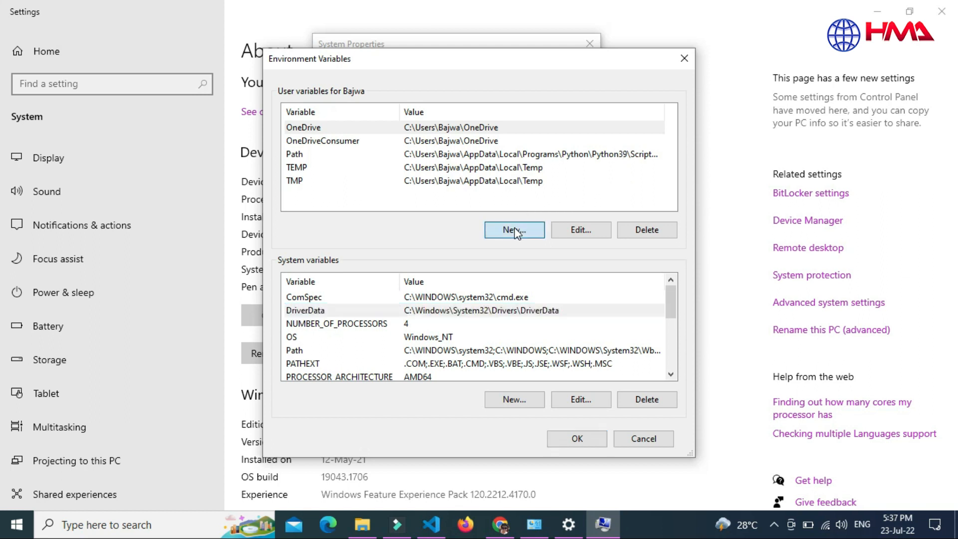
pyautogui.click(514, 230)
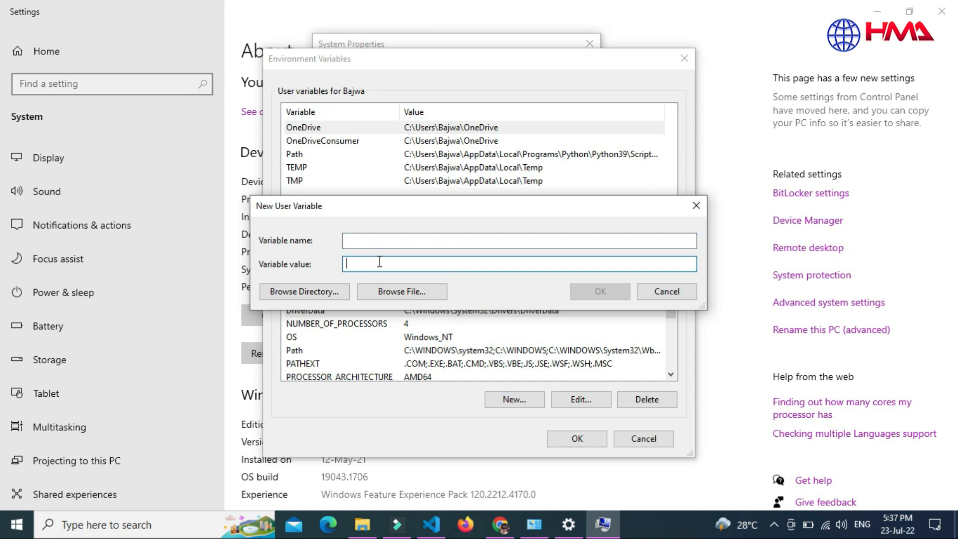
pyautogui.write('C:\\\\xampp\\\\php\\\\php.exe')
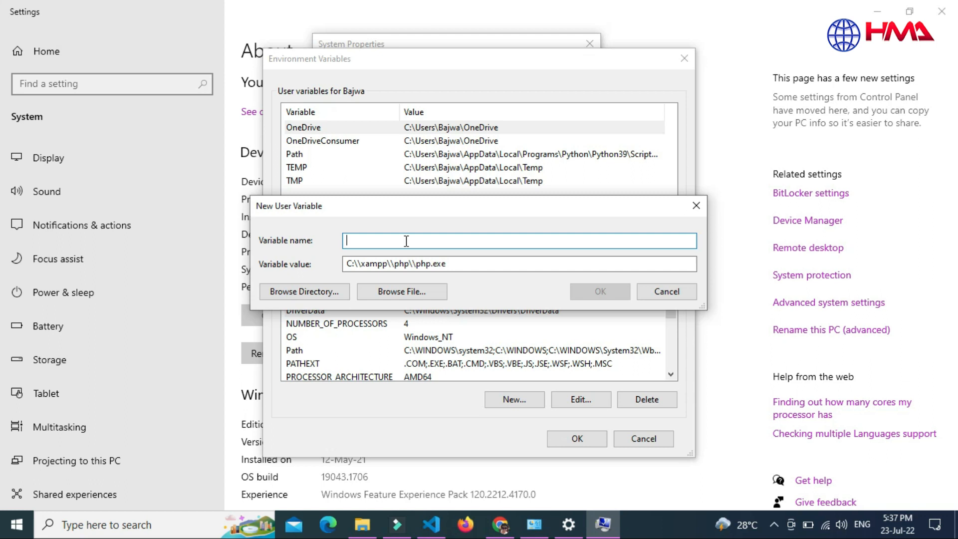
pyautogui.write('p')
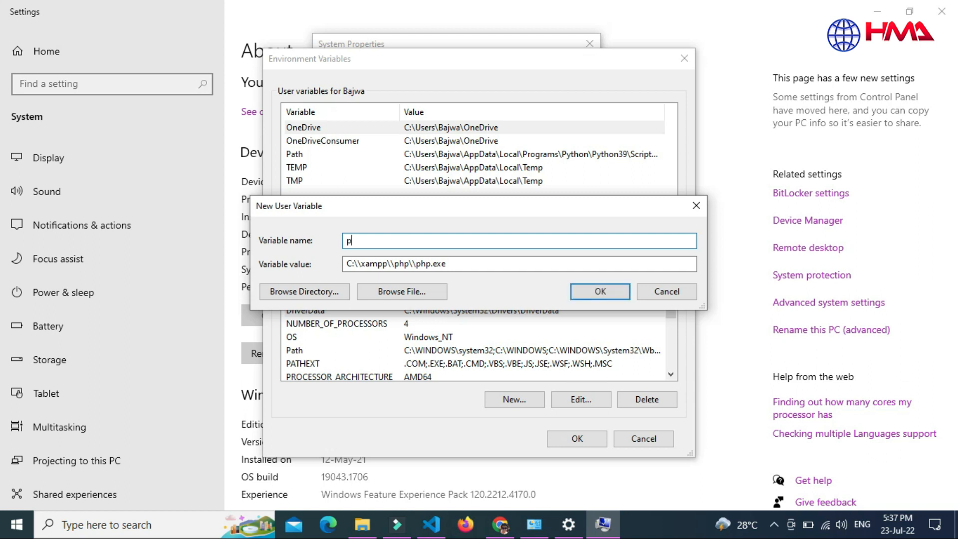
pyautogui.write('hp')
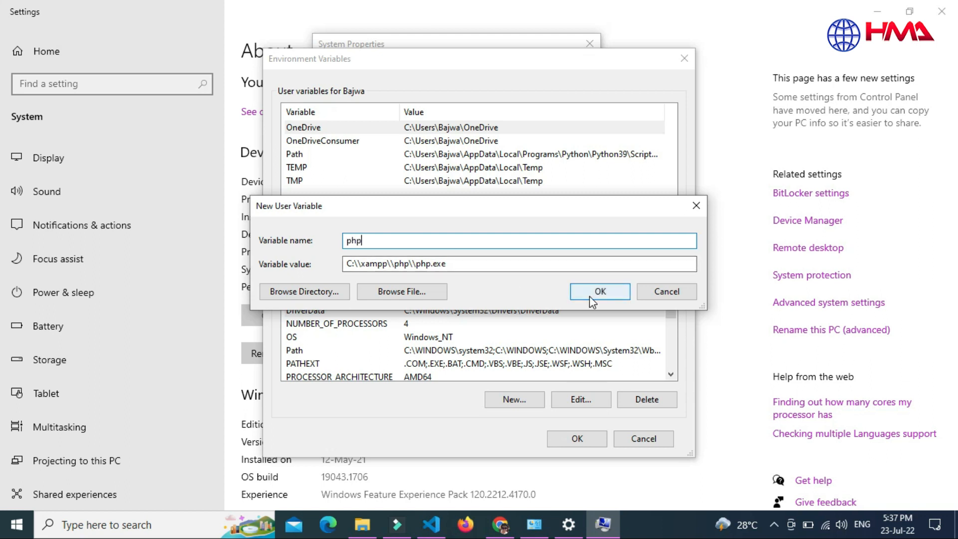
pyautogui.click(599, 291)
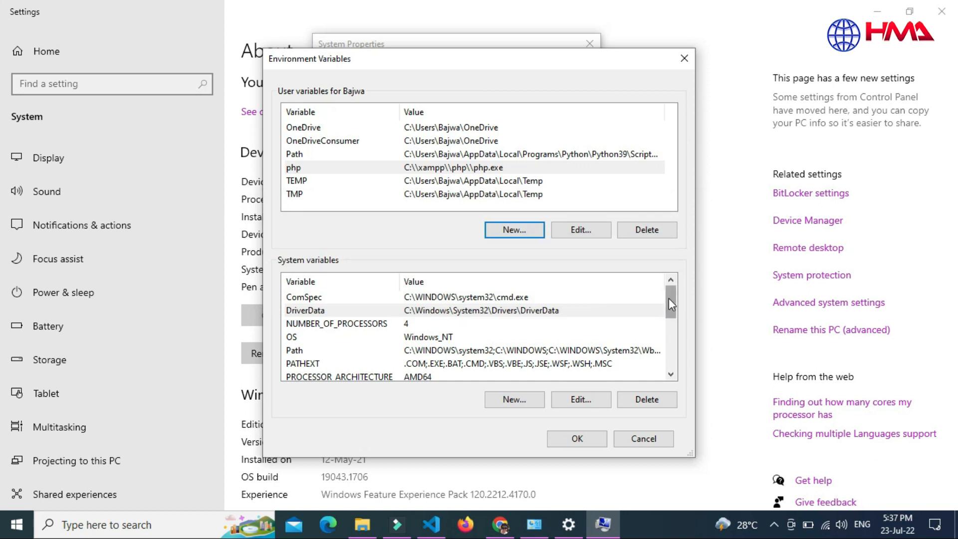
# - Add system variable 'php' with value C:\xampp\php\php.exe
pyautogui.scroll(-3)
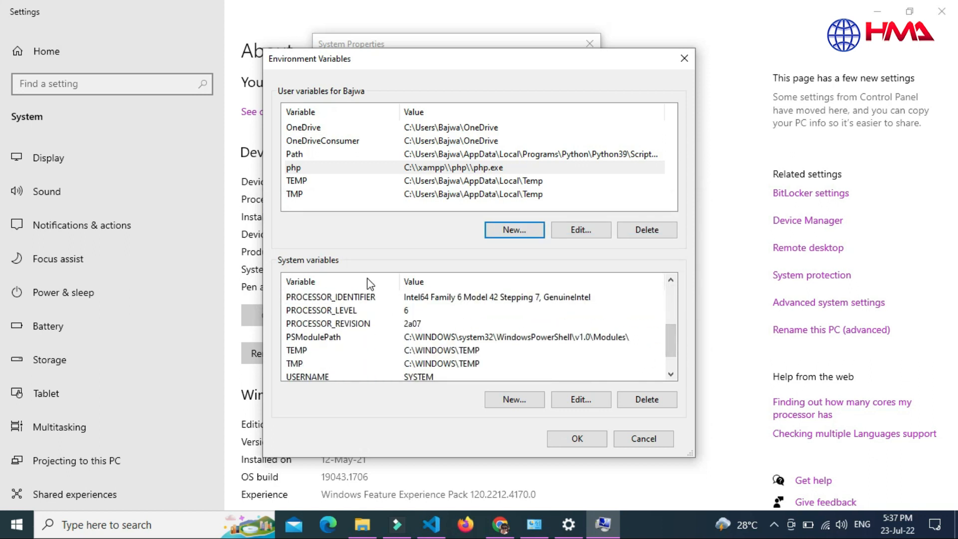
pyautogui.moveTo(303, 262)
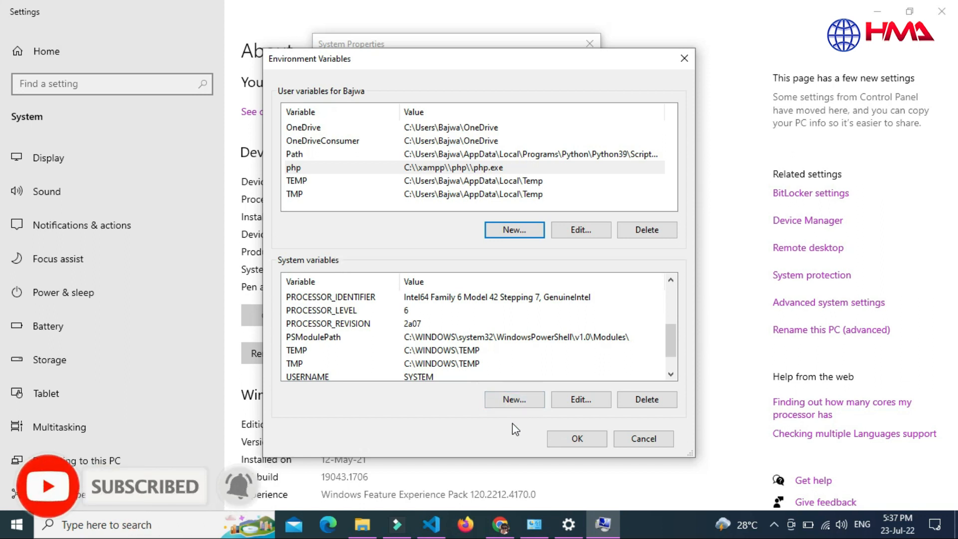
pyautogui.click(514, 400)
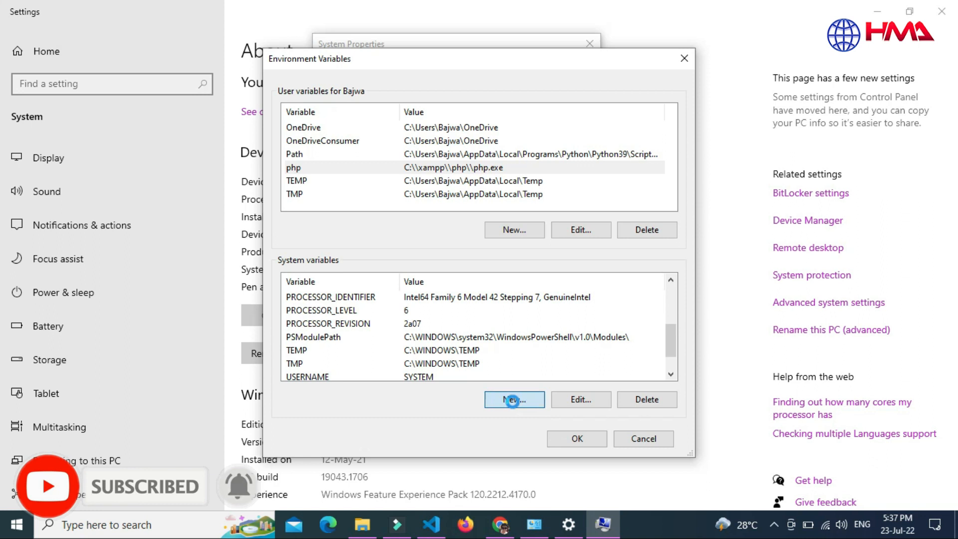
pyautogui.click(514, 400)
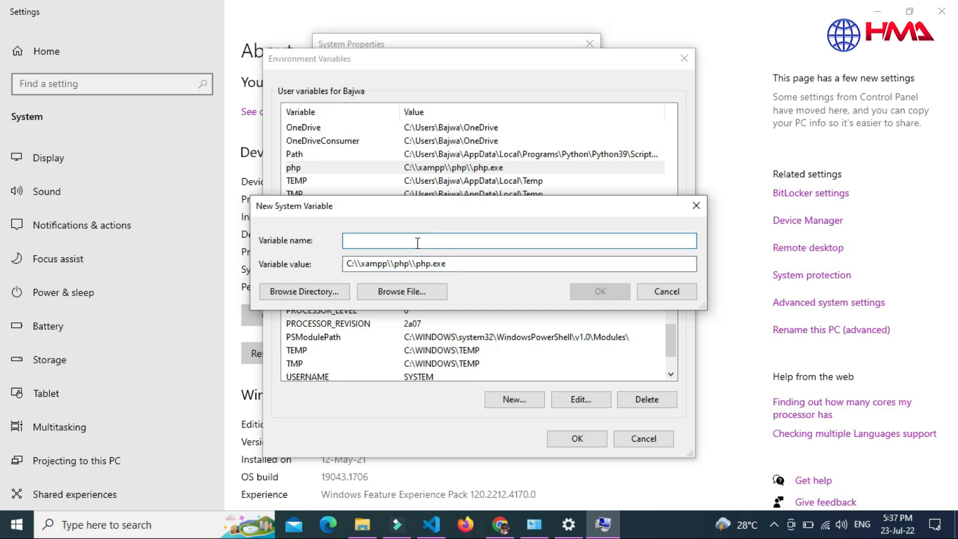
pyautogui.write('php')
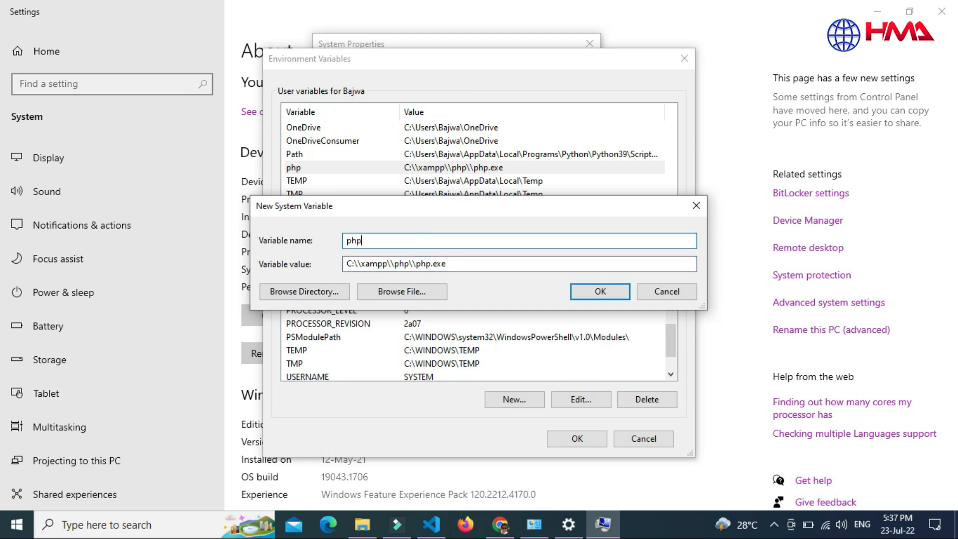
pyautogui.click(599, 291)
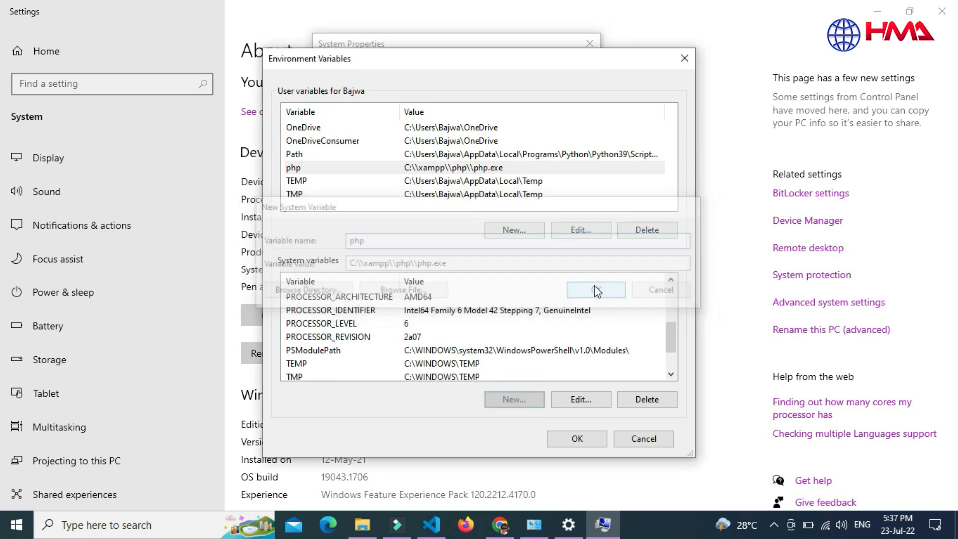
# - Accept Environment Variables and System Properties with OK, closing both dialogs
pyautogui.click(596, 290)
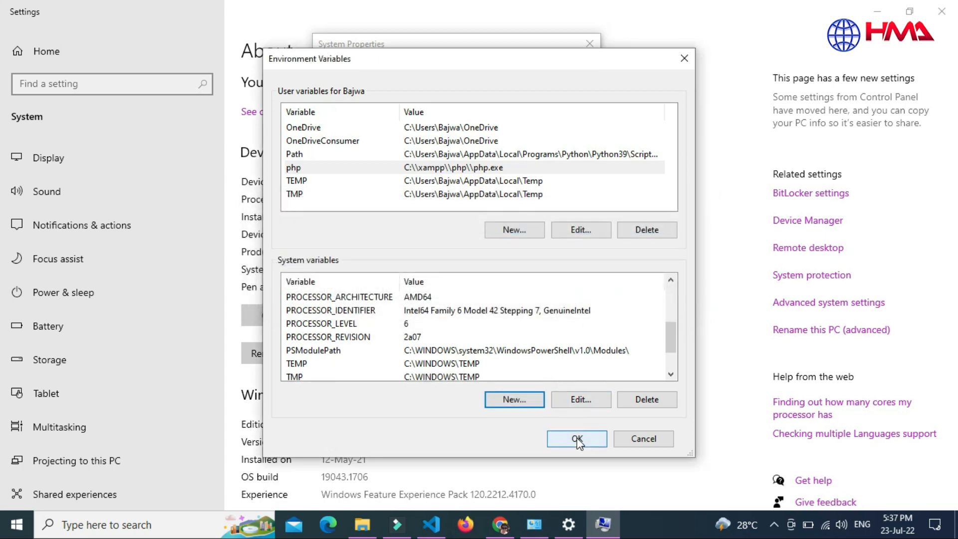
pyautogui.click(576, 438)
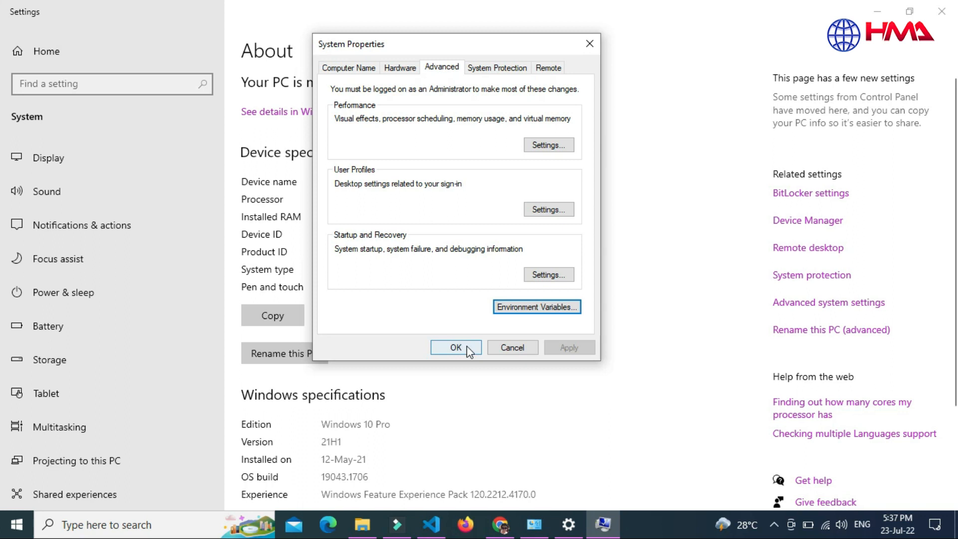
pyautogui.click(455, 348)
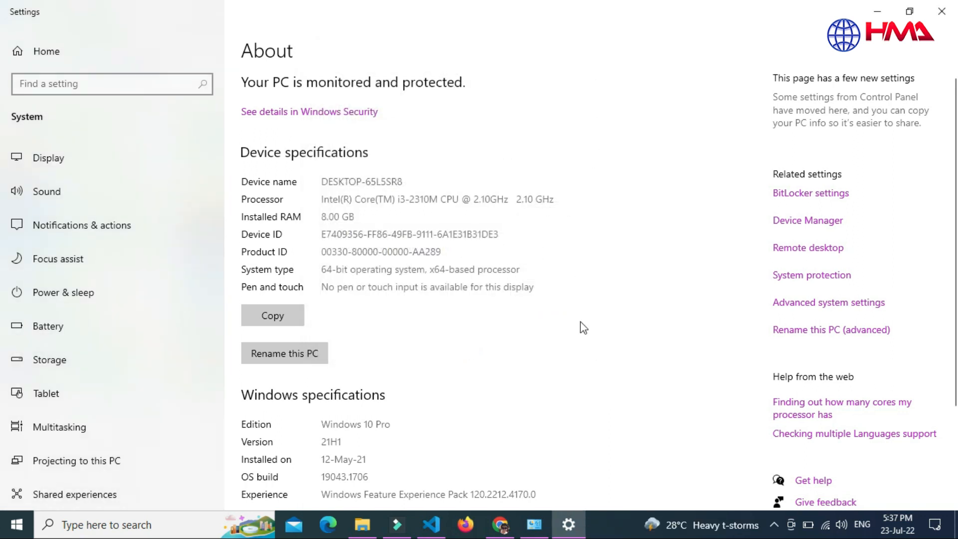
pyautogui.moveTo(587, 384)
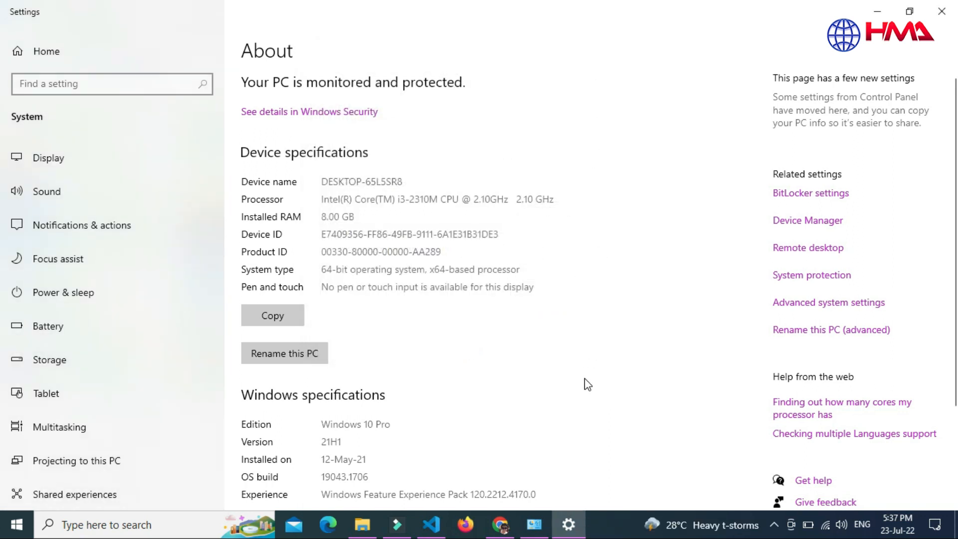
pyautogui.moveTo(477, 479)
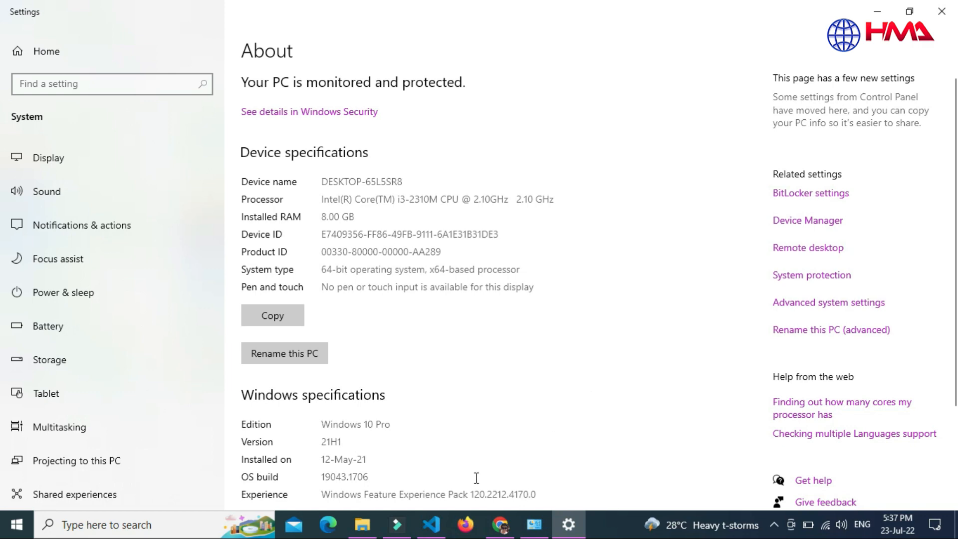
# - Return to VS Code, hide the Extensions sidebar and show the Get Started page
pyautogui.click(430, 525)
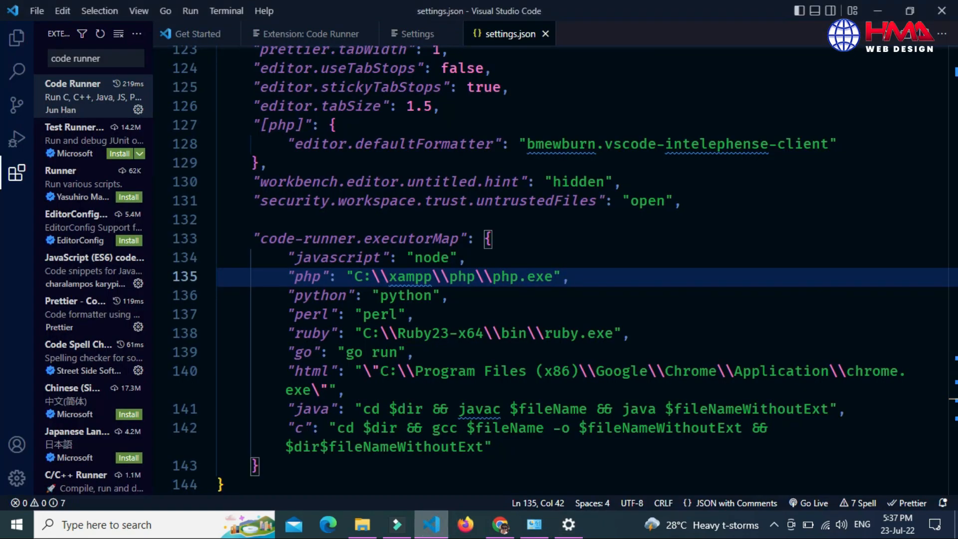
pyautogui.moveTo(16, 173)
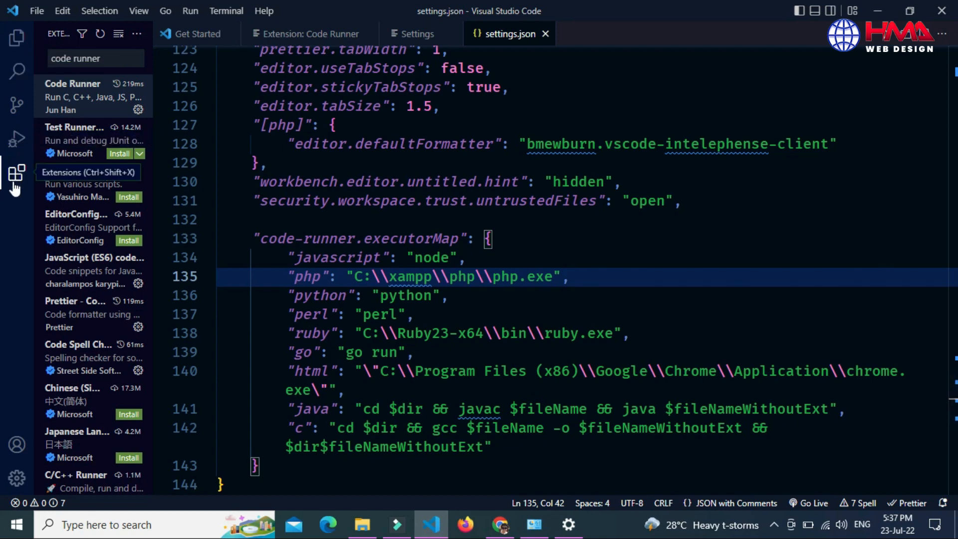
pyautogui.click(17, 173)
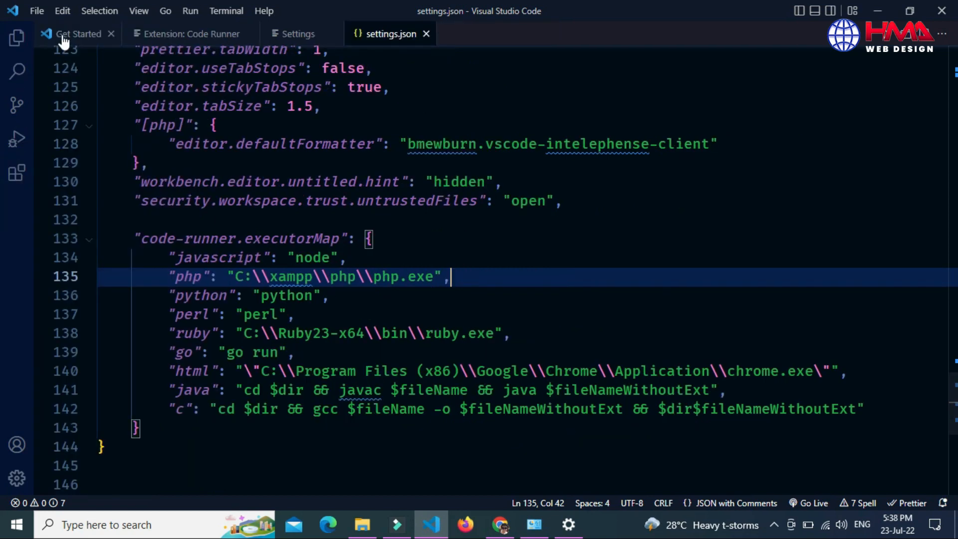
pyautogui.click(16, 38)
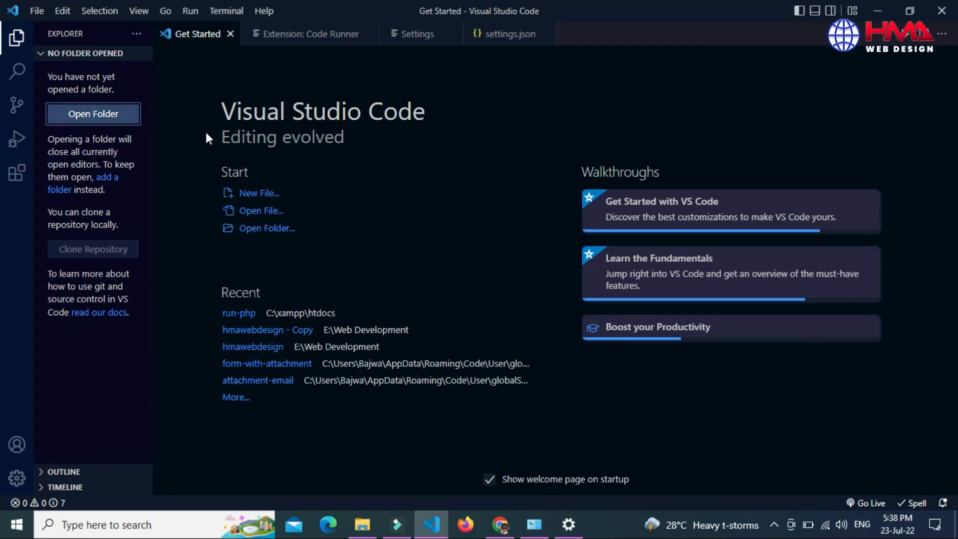
pyautogui.moveTo(360, 183)
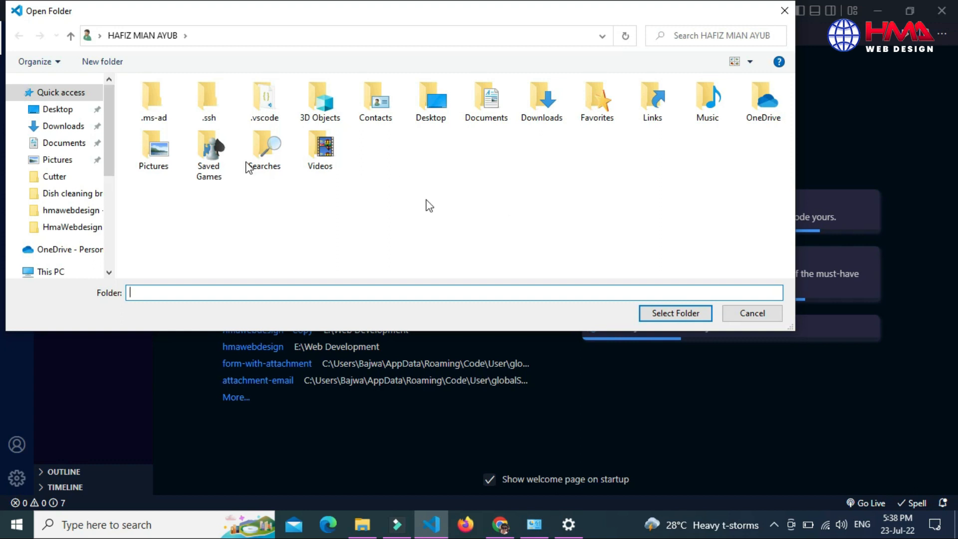
# - Create a Desktop folder named 'php code' and open it as the workspace
pyautogui.click(57, 109)
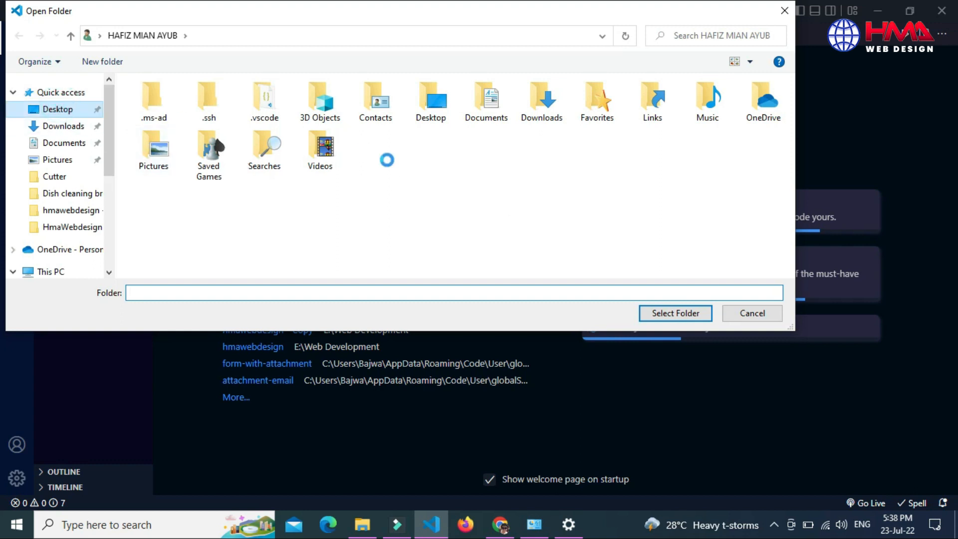
pyautogui.doubleClick(431, 98)
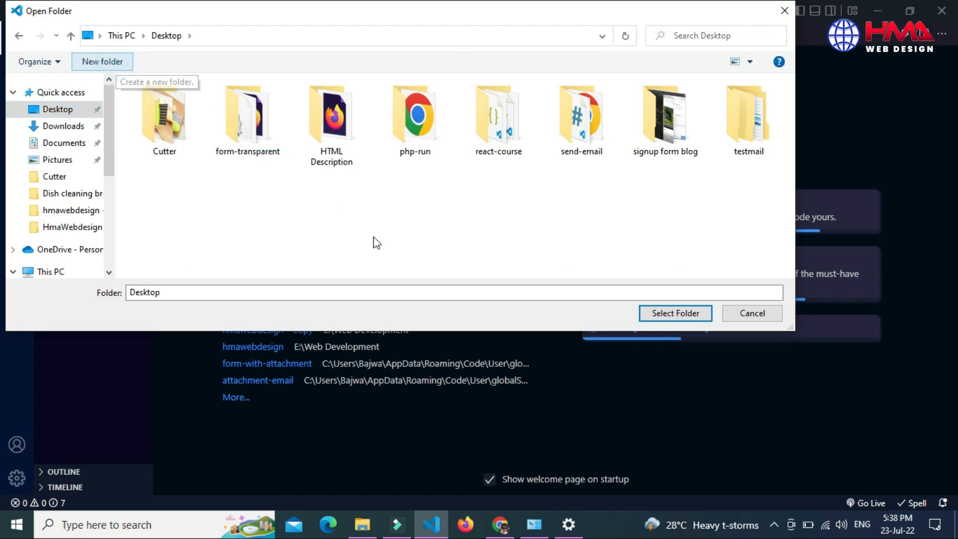
pyautogui.click(101, 61)
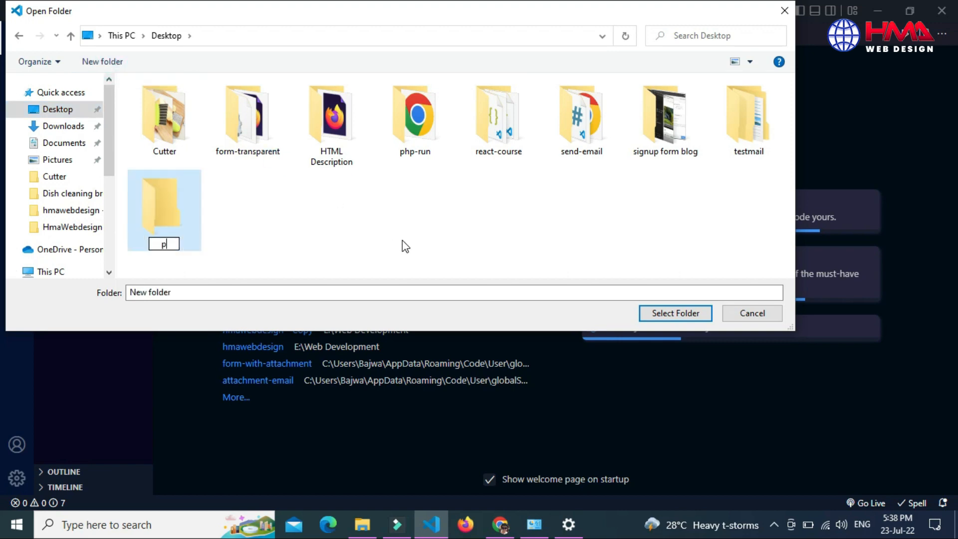
pyautogui.write('hp c')
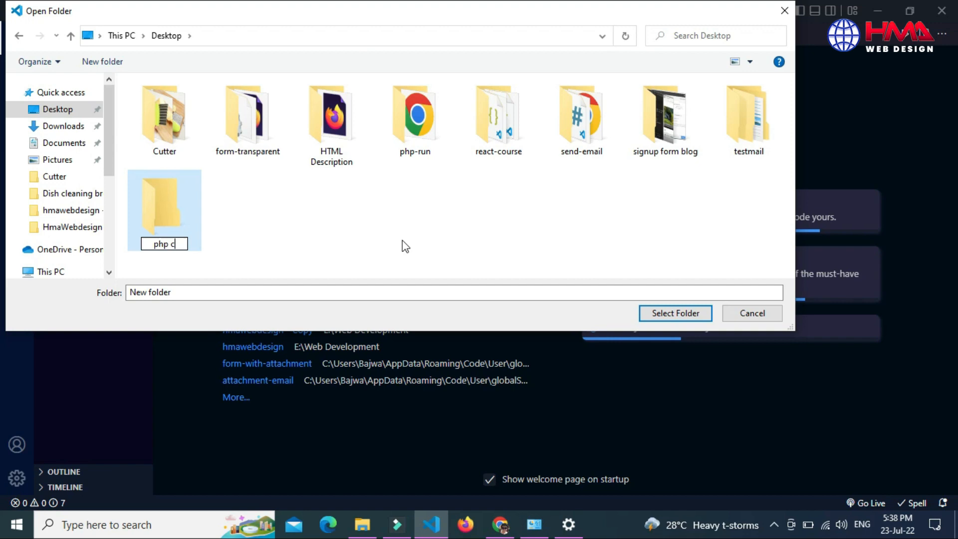
pyautogui.write('ode')
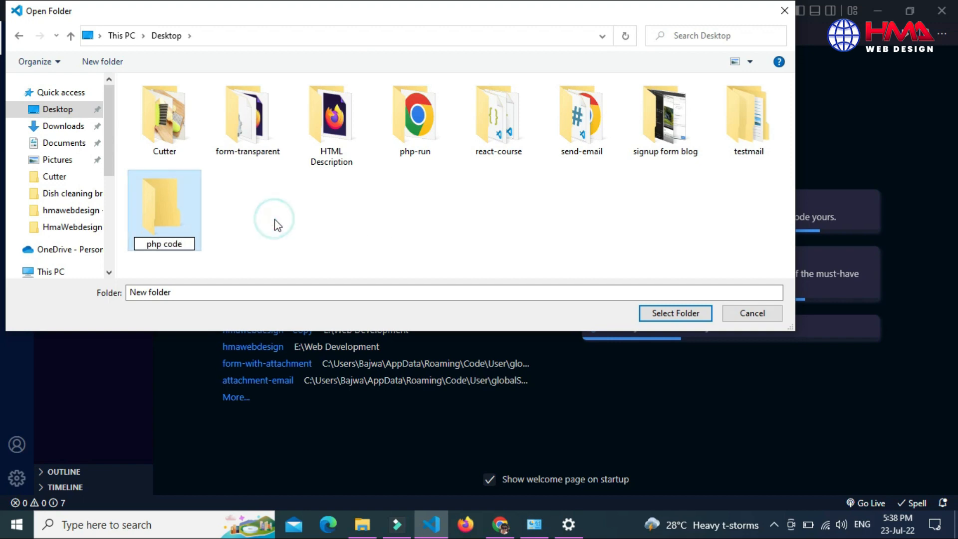
pyautogui.moveTo(240, 236)
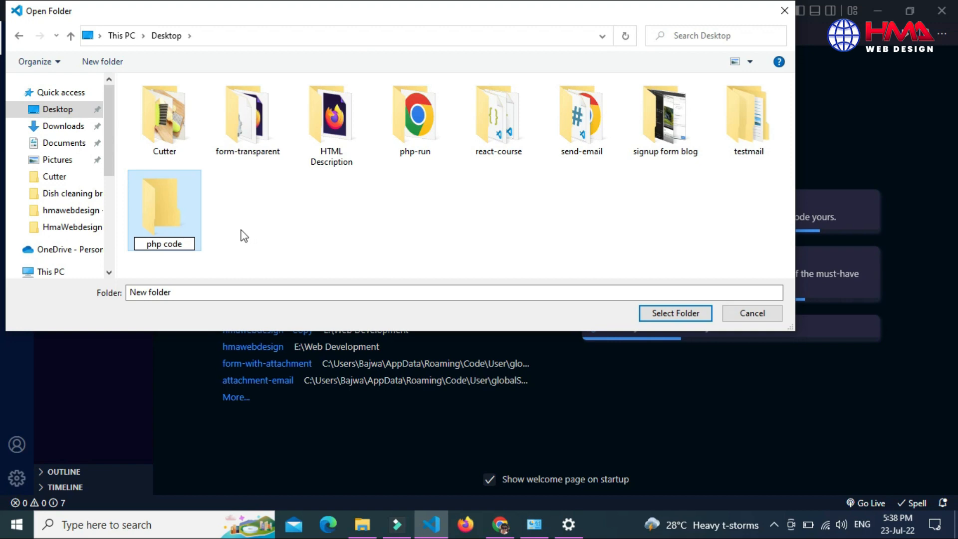
pyautogui.moveTo(182, 221)
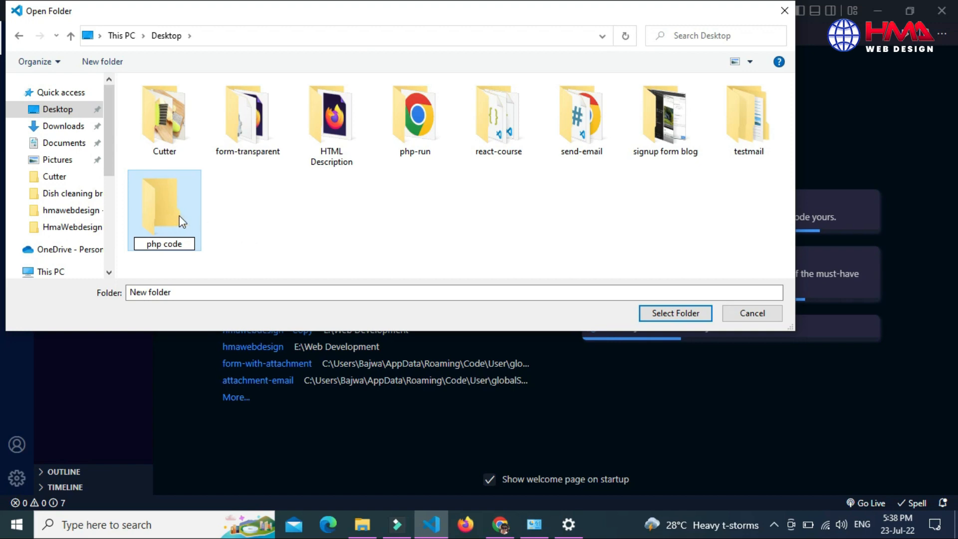
pyautogui.click(164, 208)
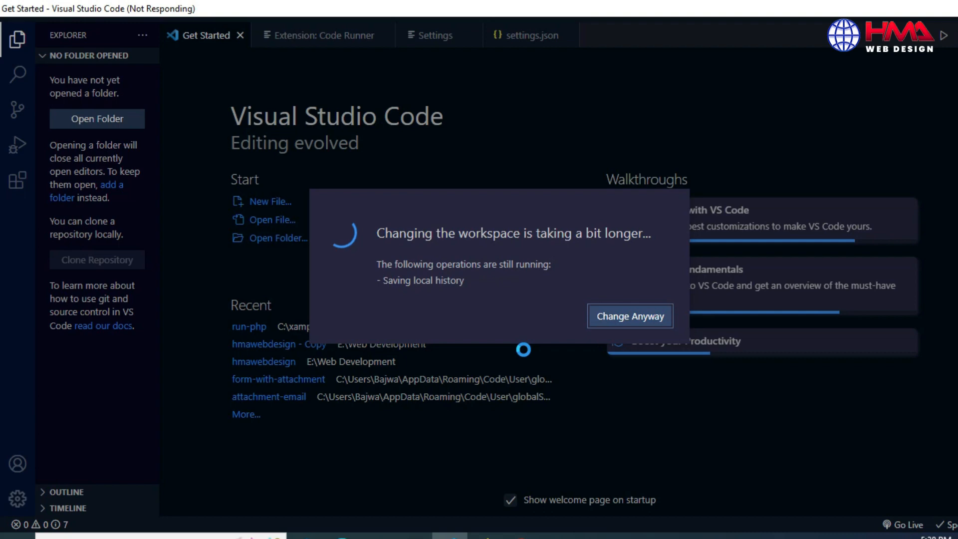
pyautogui.click(629, 316)
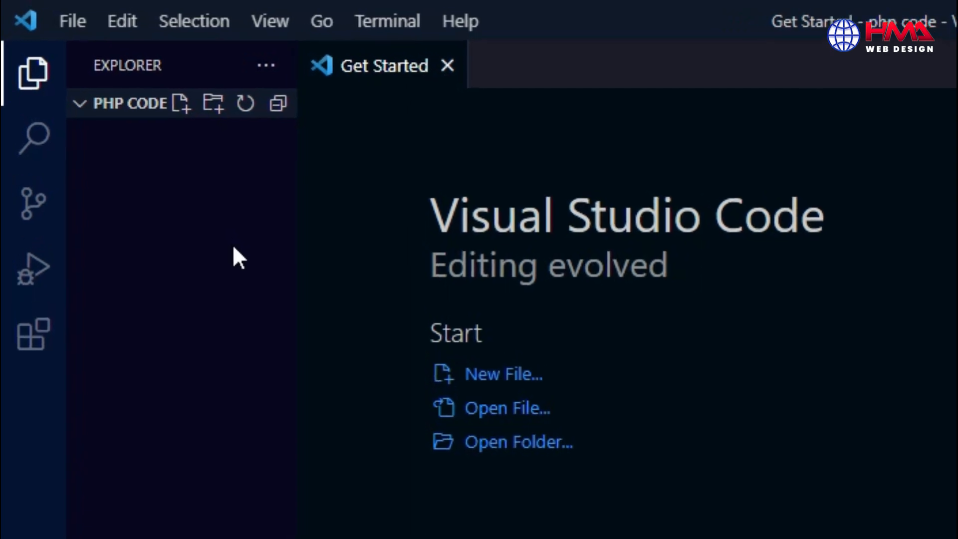
pyautogui.moveTo(116, 147)
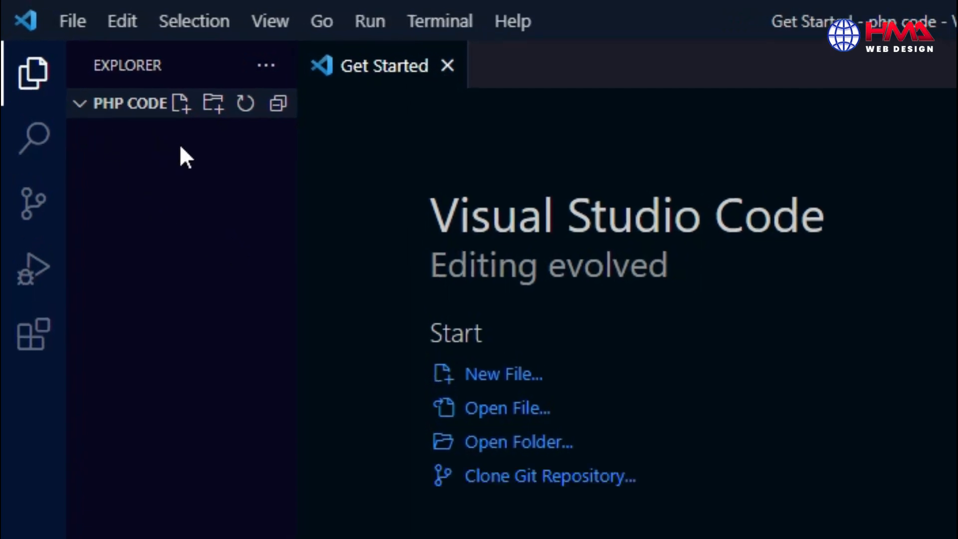
# - Add a new file named index.php to the php code folder
pyautogui.click(181, 103)
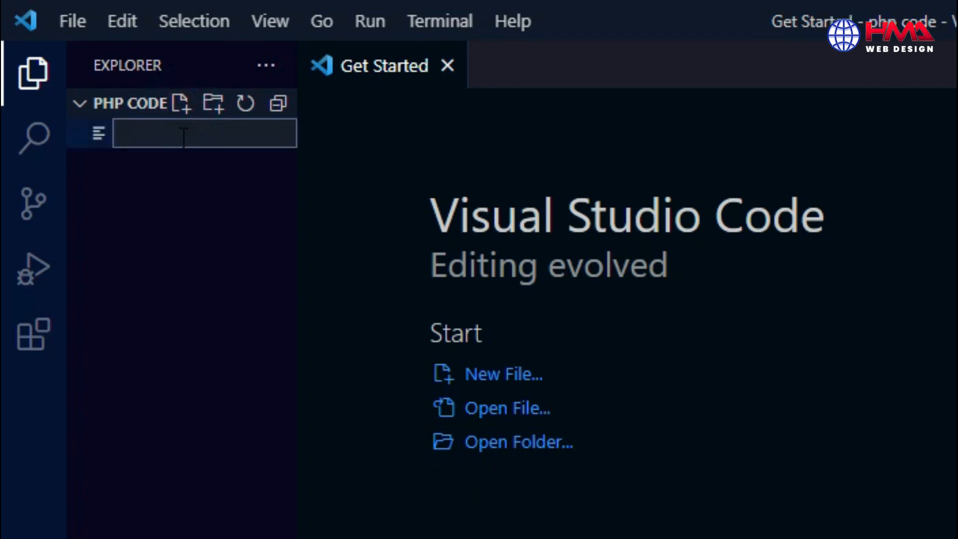
pyautogui.moveTo(205, 133)
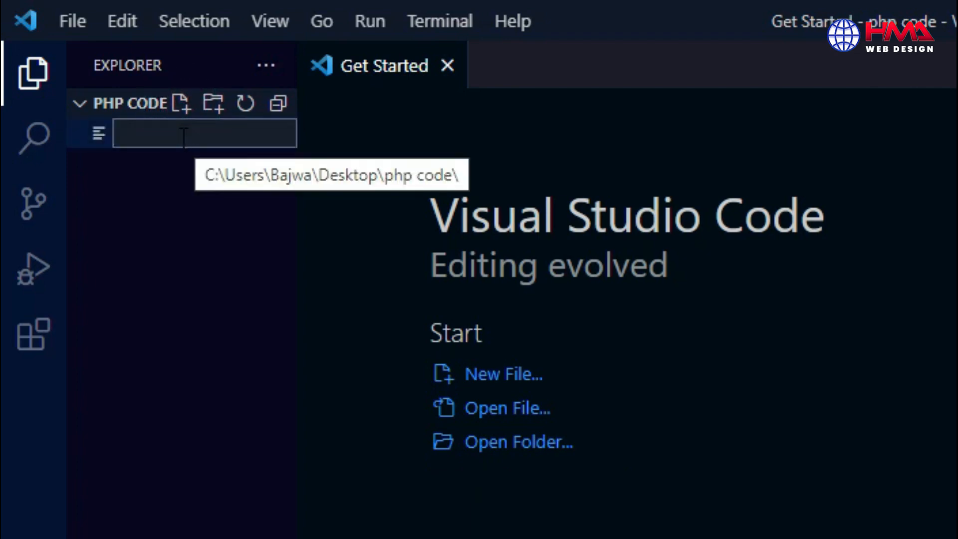
pyautogui.write('index.p')
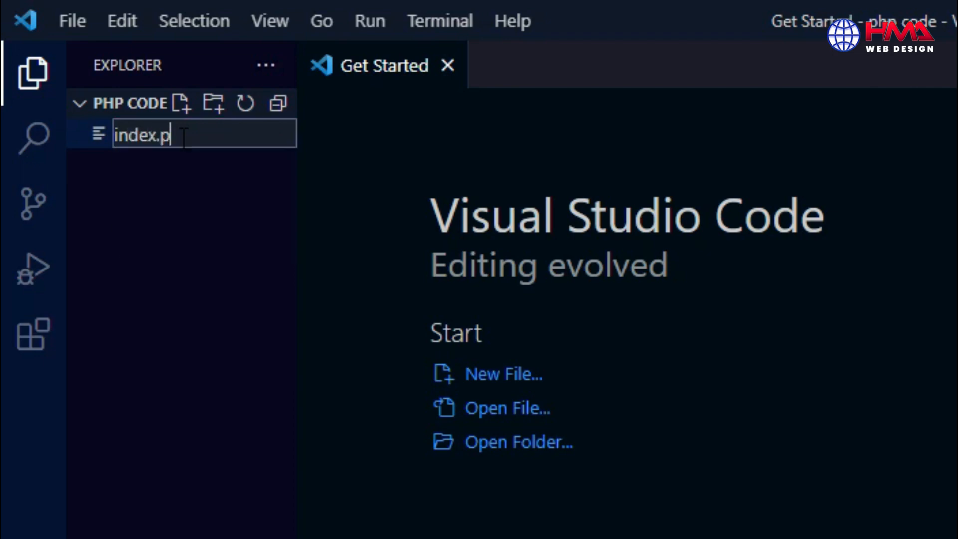
pyautogui.press('Return')
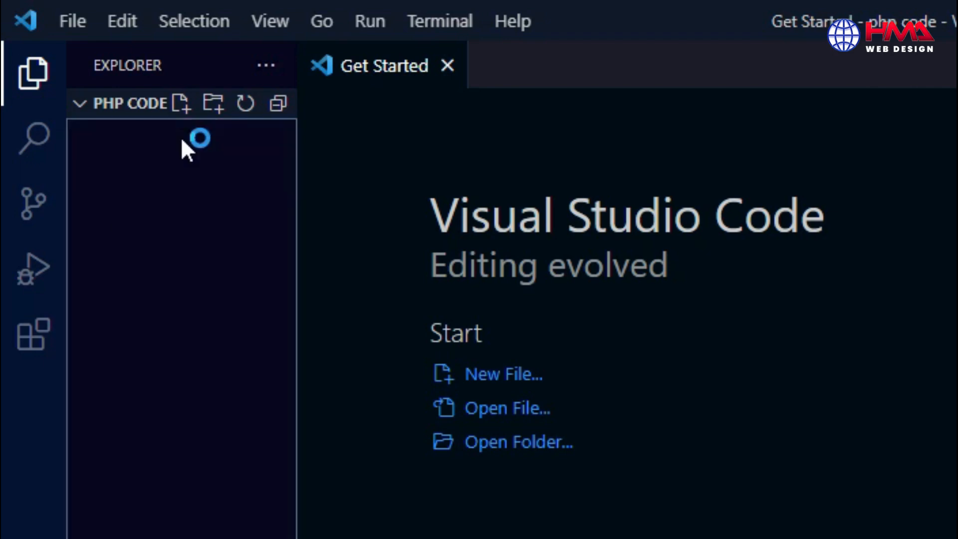
pyautogui.click(182, 104)
pyautogui.write('index.php')
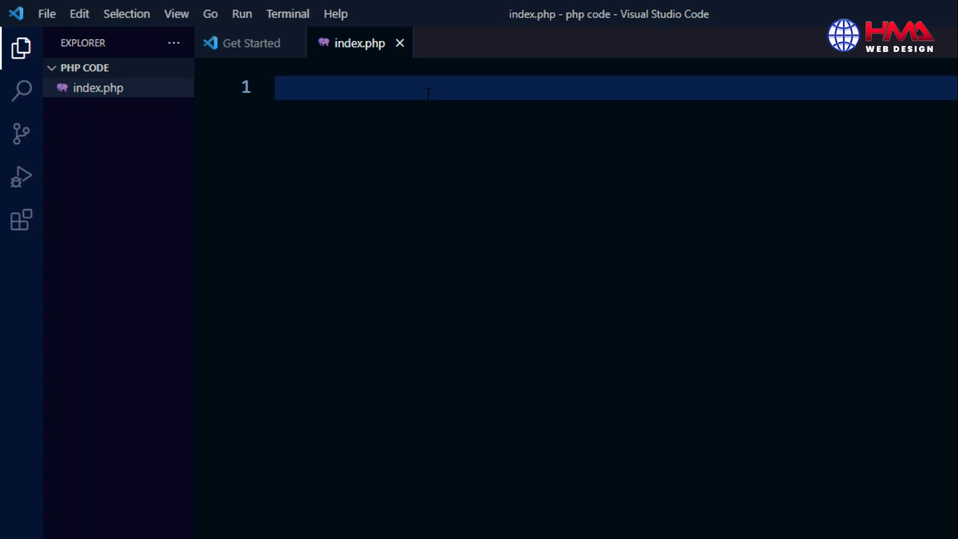
# - Write the <?php opening tag and the line $message = "Hello Word!";
pyautogui.write('<')
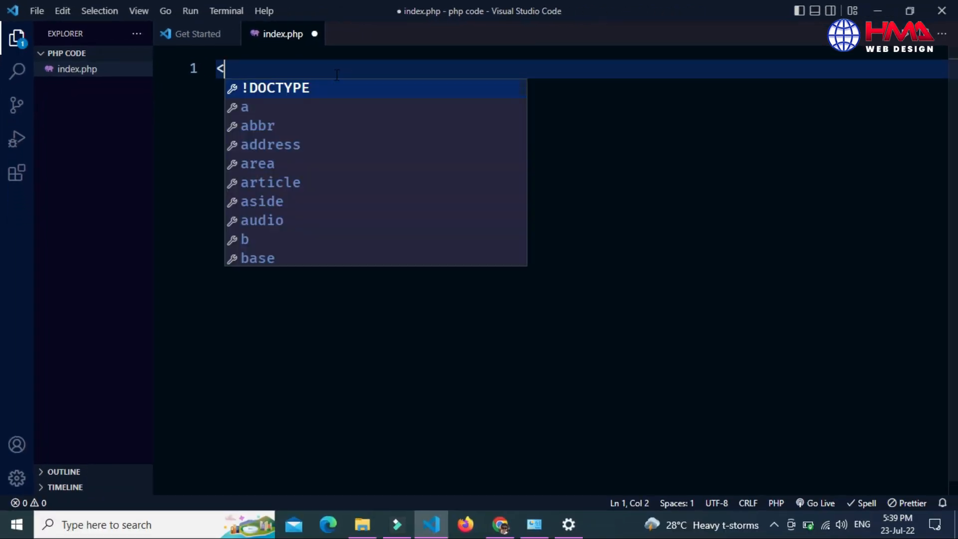
pyautogui.write('?php')
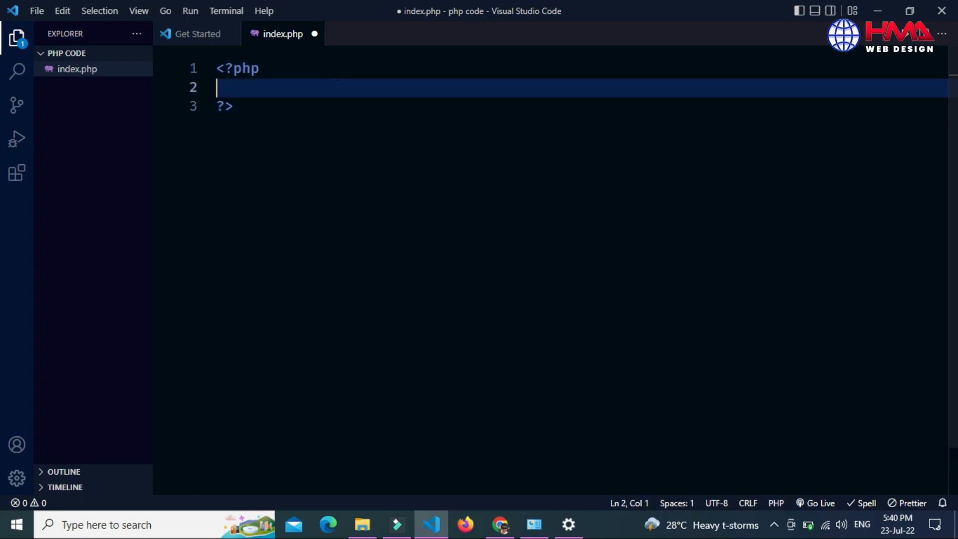
pyautogui.press('Enter')
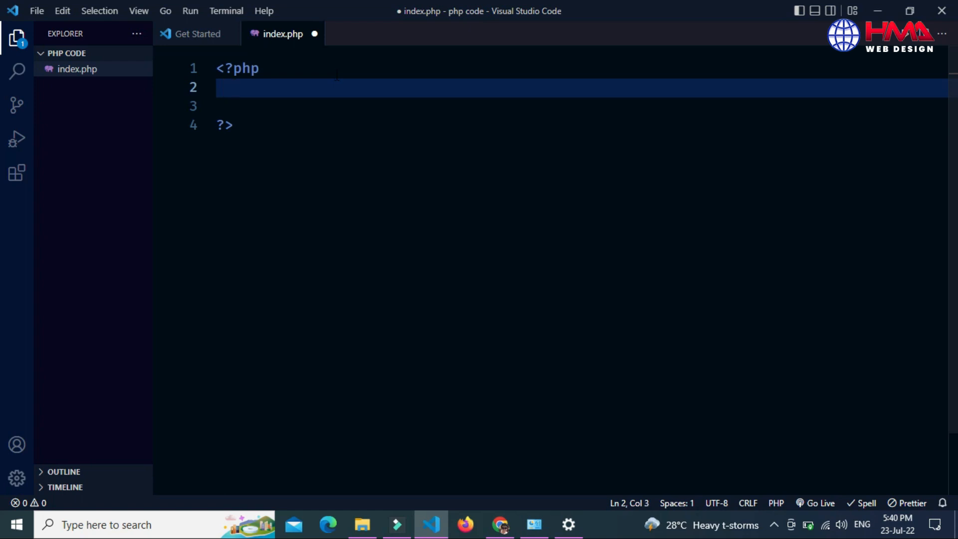
pyautogui.write('%')
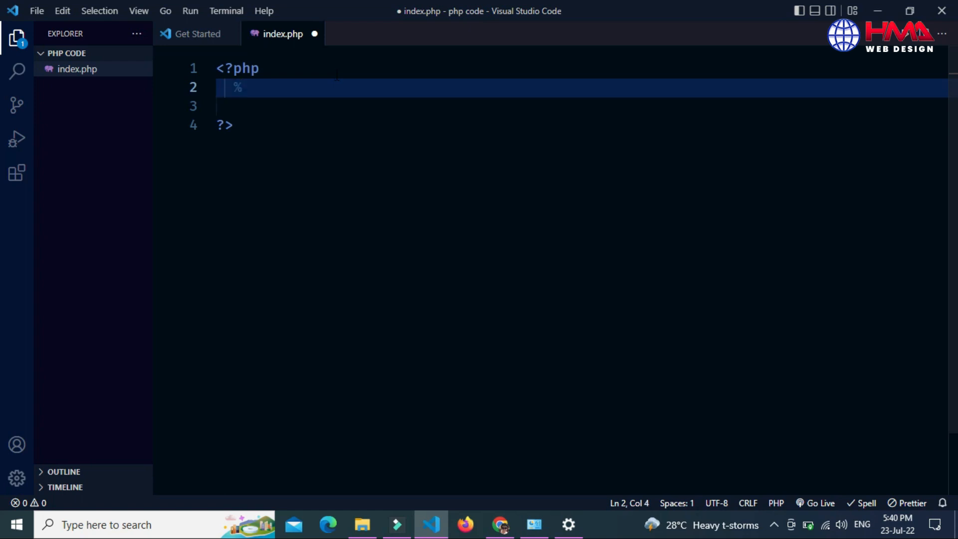
pyautogui.press('Backspace')
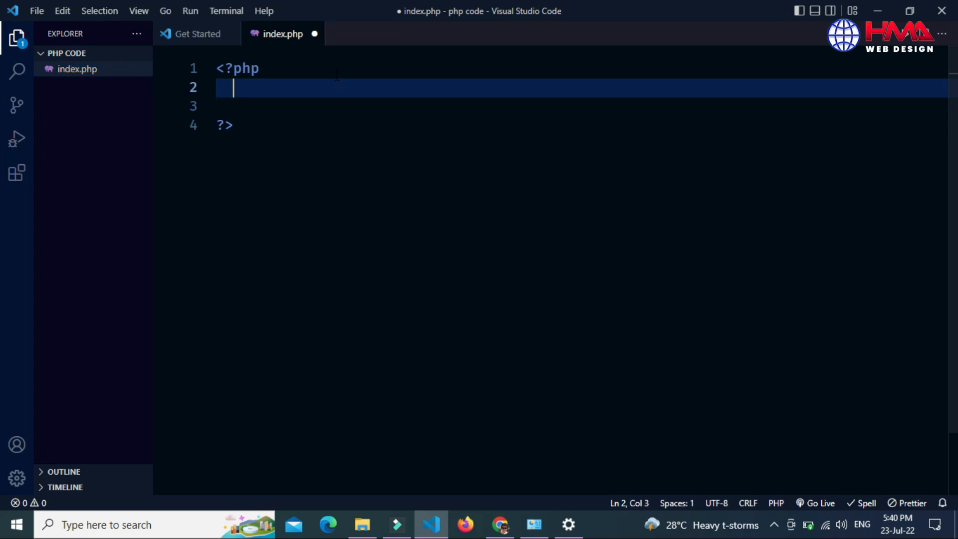
pyautogui.write('$me')
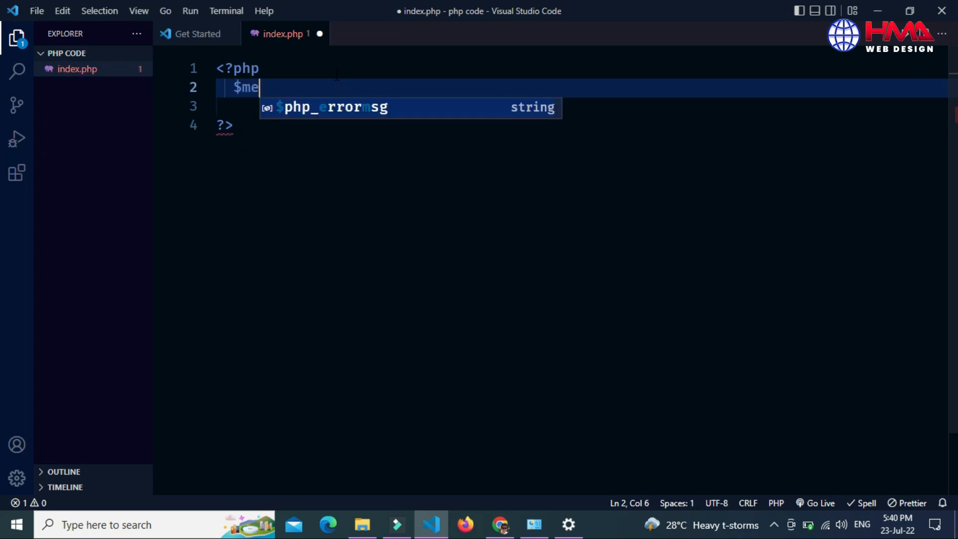
pyautogui.write('ssage')
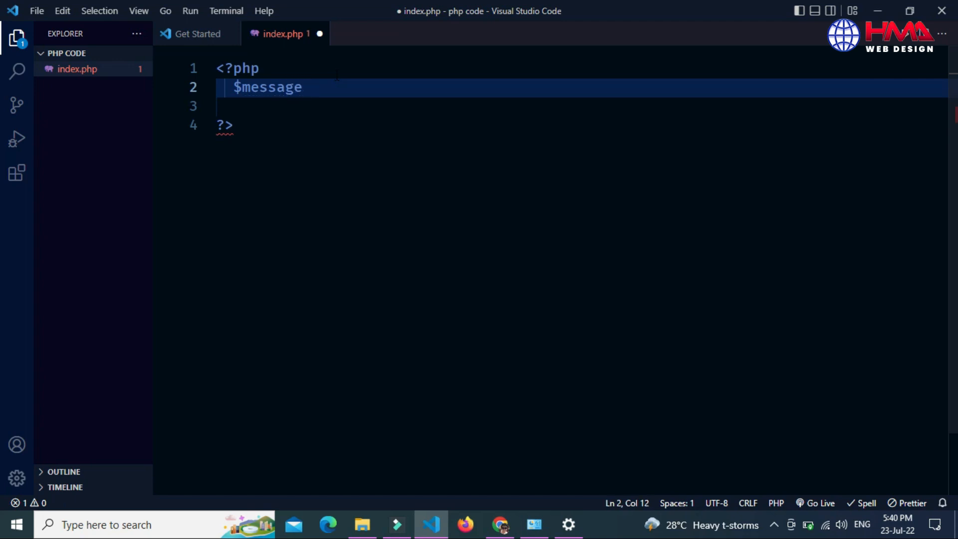
pyautogui.write('= ""')
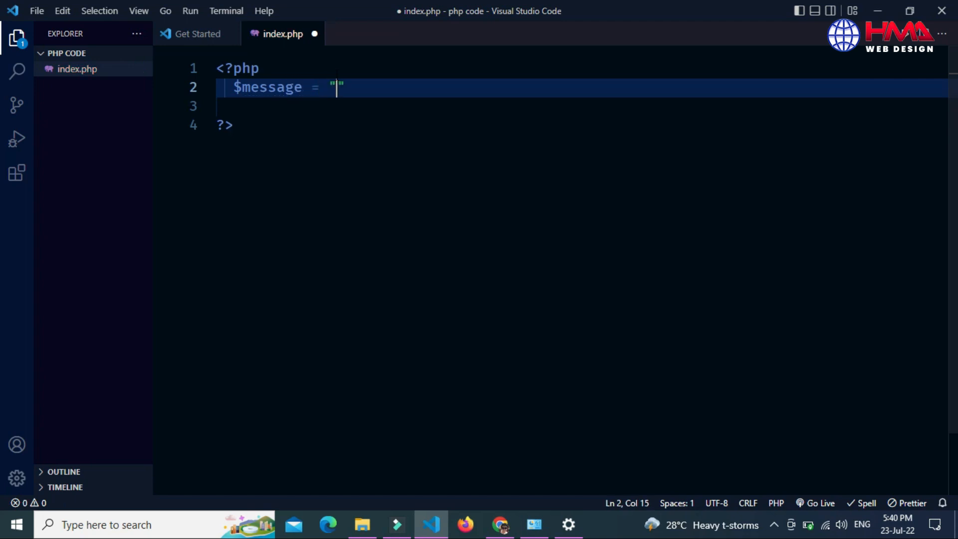
pyautogui.write('Hello')
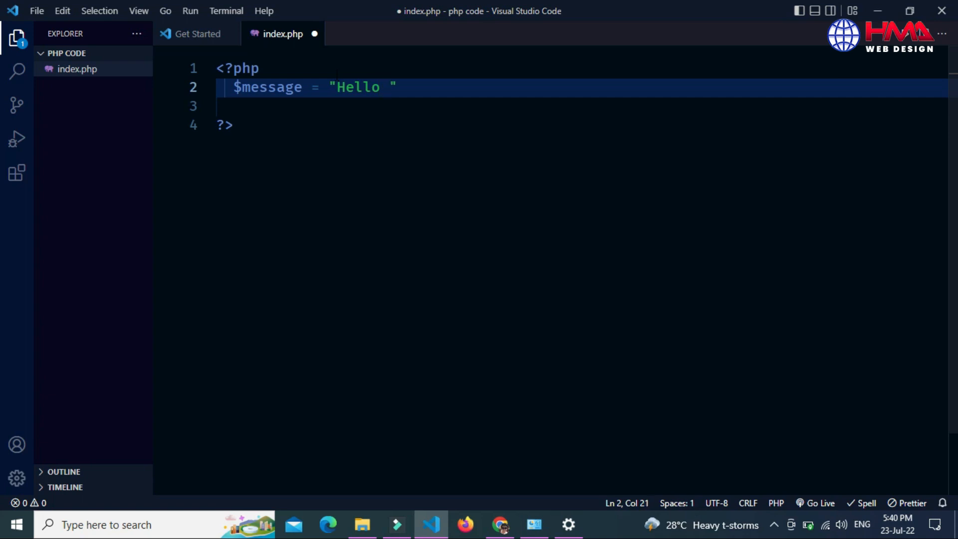
pyautogui.write('Word!')
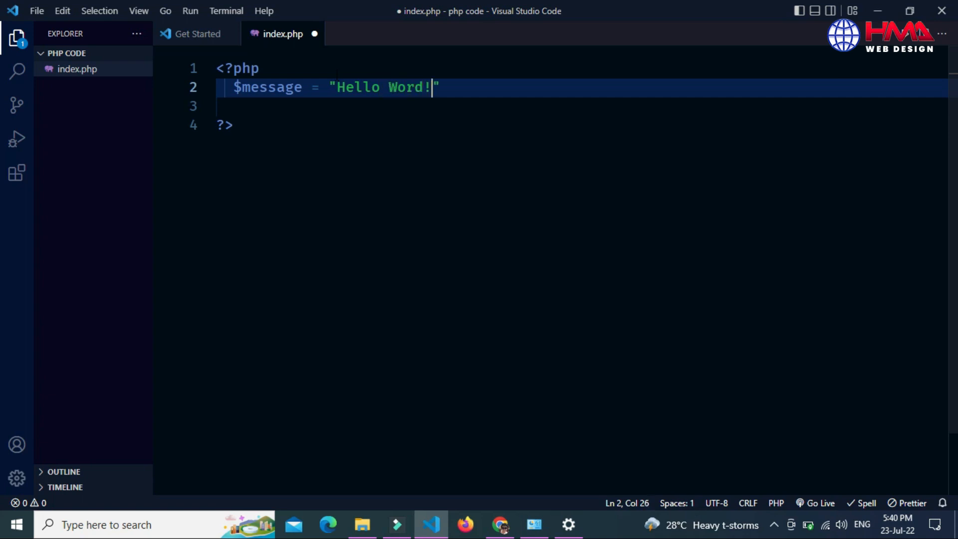
pyautogui.press('Enter')
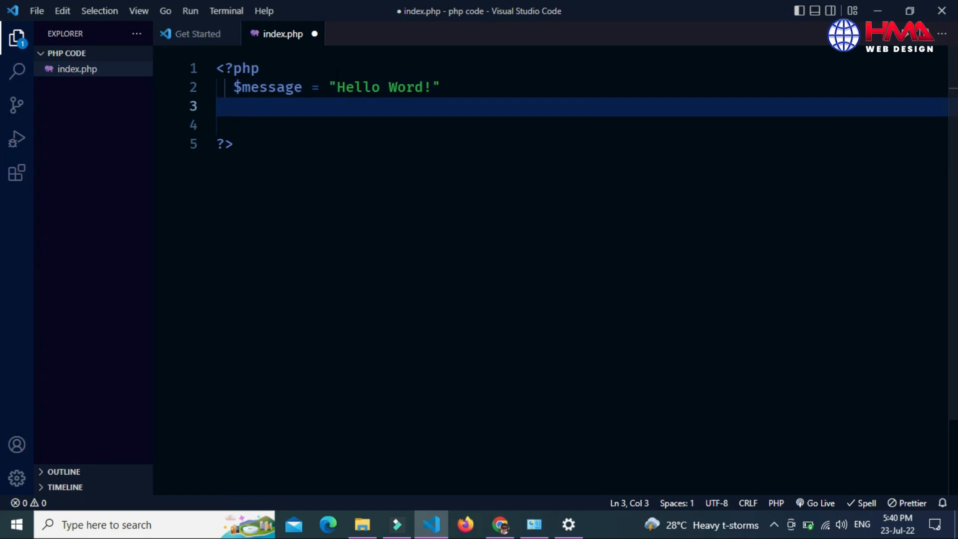
# - Add echo $message; on the next line and save index.php
pyautogui.write('echo')
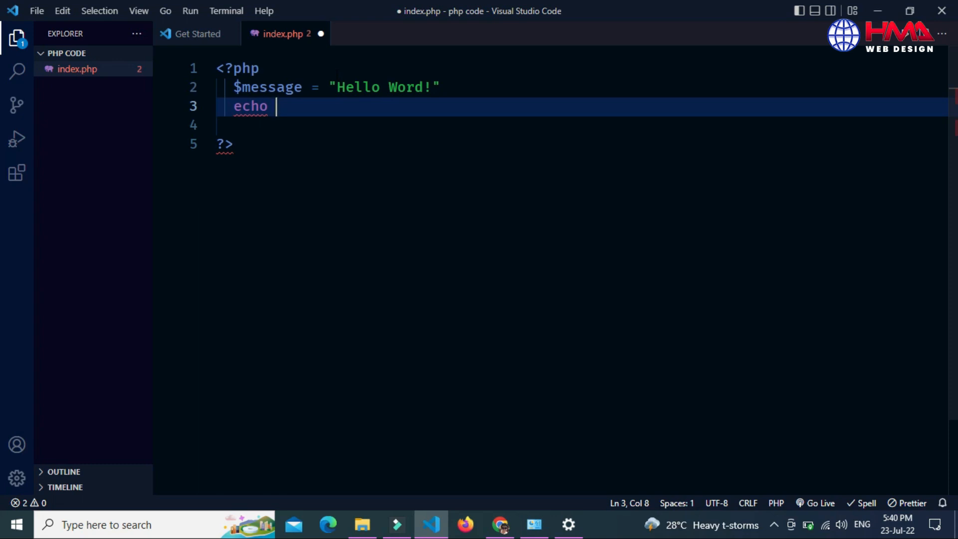
pyautogui.write('$me')
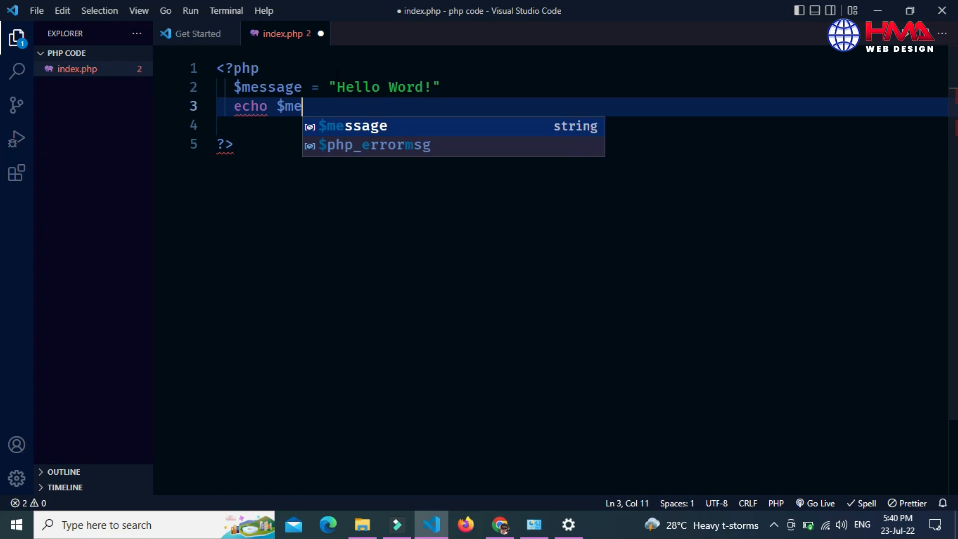
pyautogui.write('ssage')
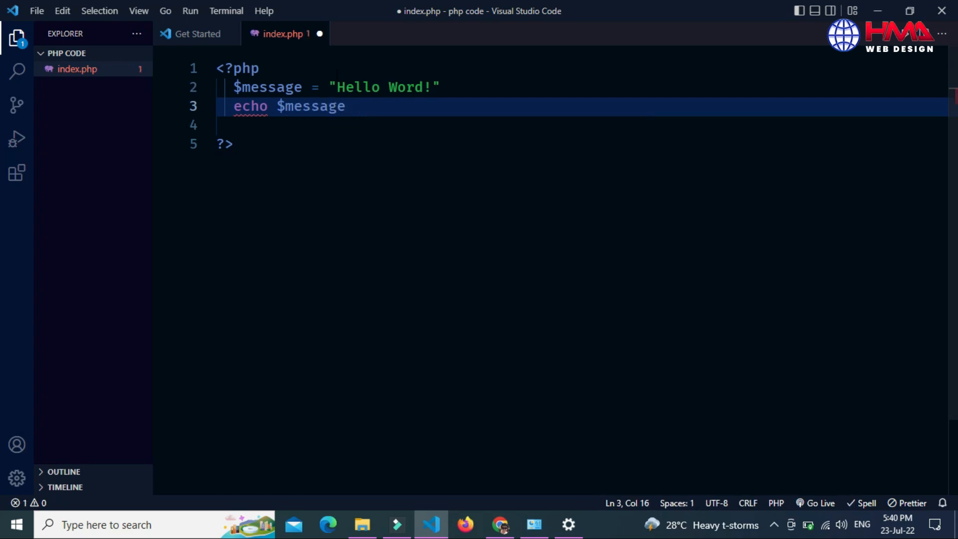
pyautogui.write(';')
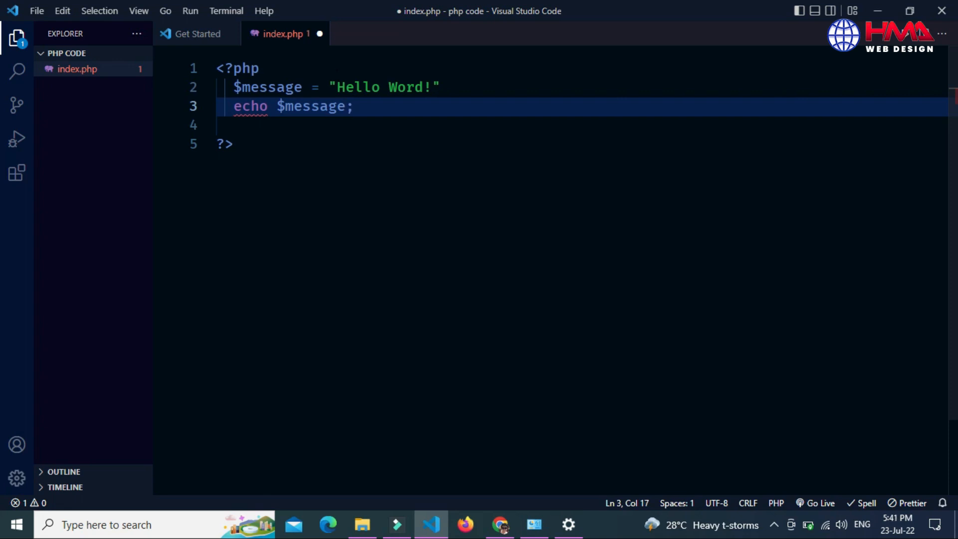
pyautogui.write(';')
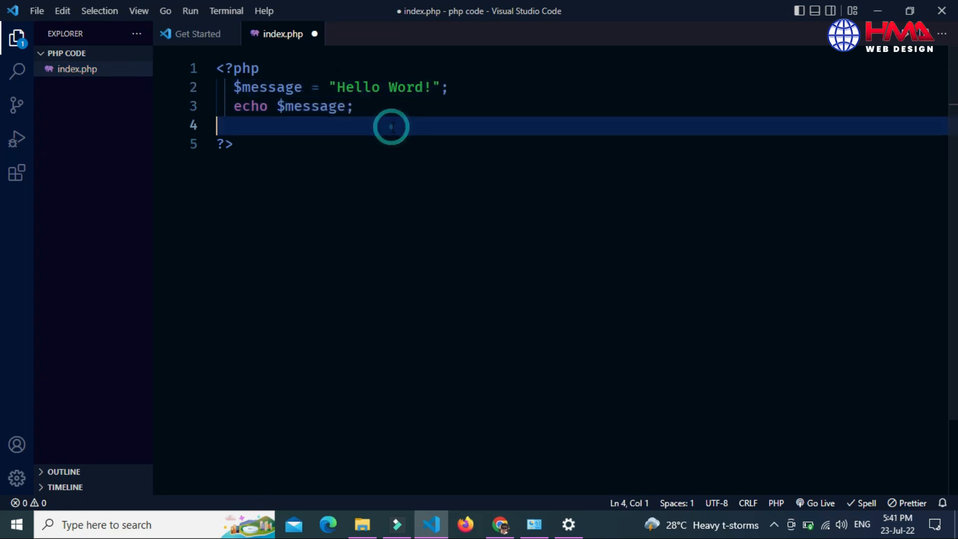
pyautogui.press('ctrl+s')
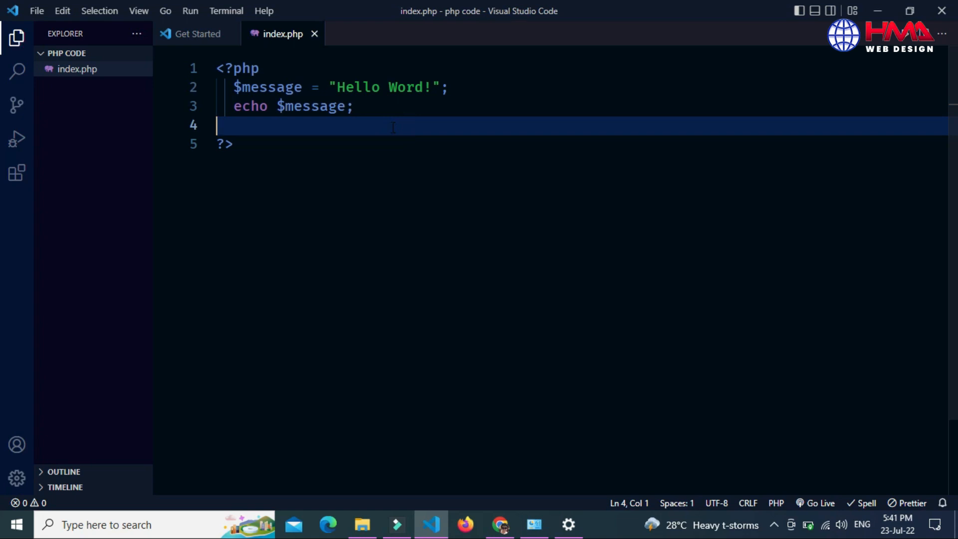
# - Run index.php with Code Runner's Run Code from the editor context menu
pyautogui.rightClick(367, 129)
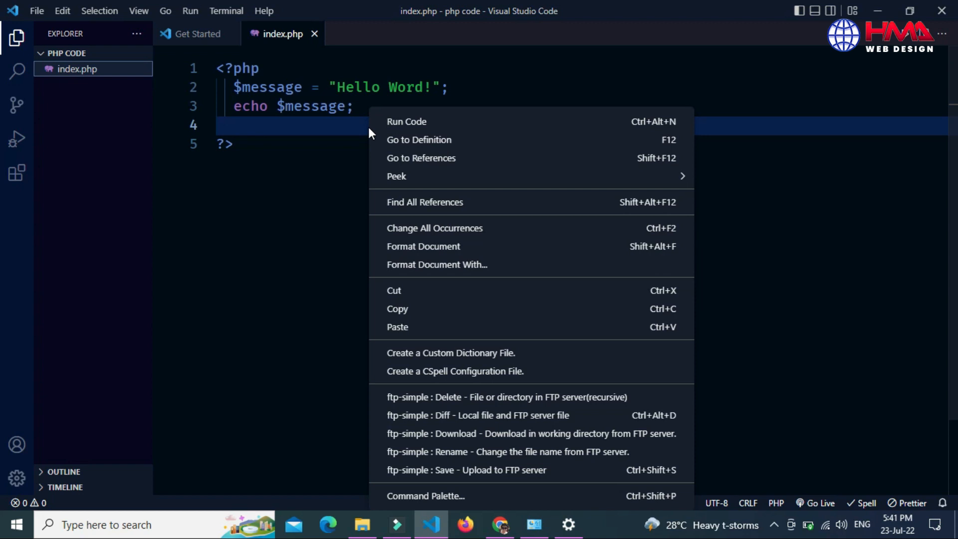
pyautogui.moveTo(406, 121)
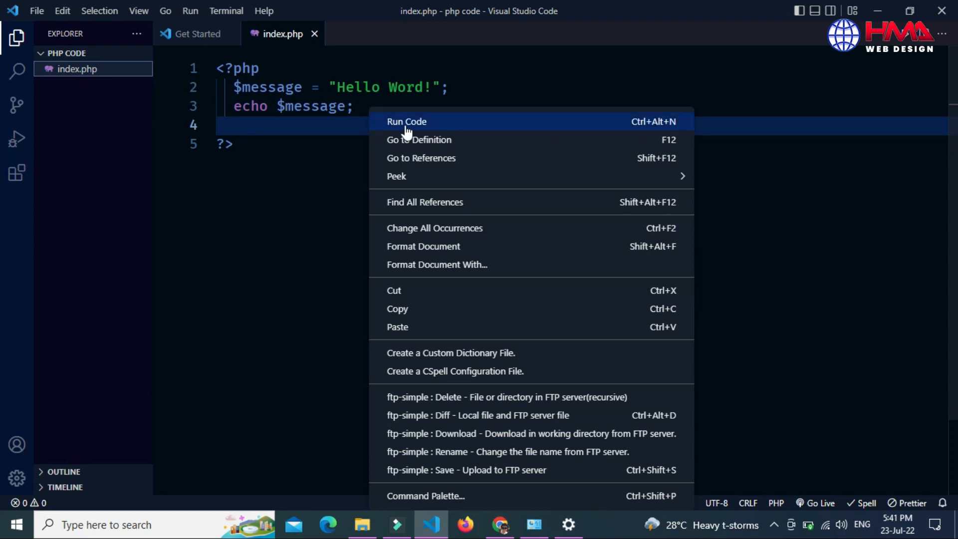
pyautogui.moveTo(562, 130)
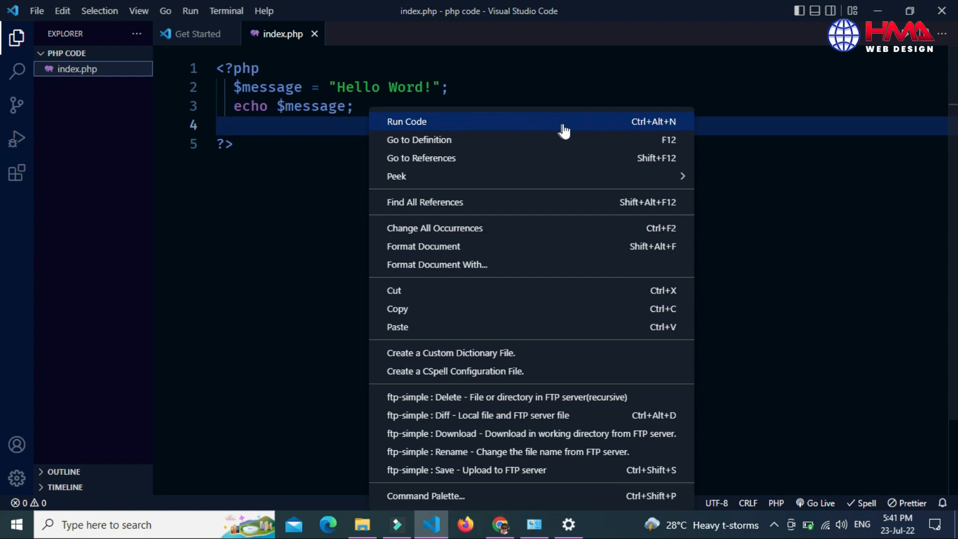
pyautogui.moveTo(645, 128)
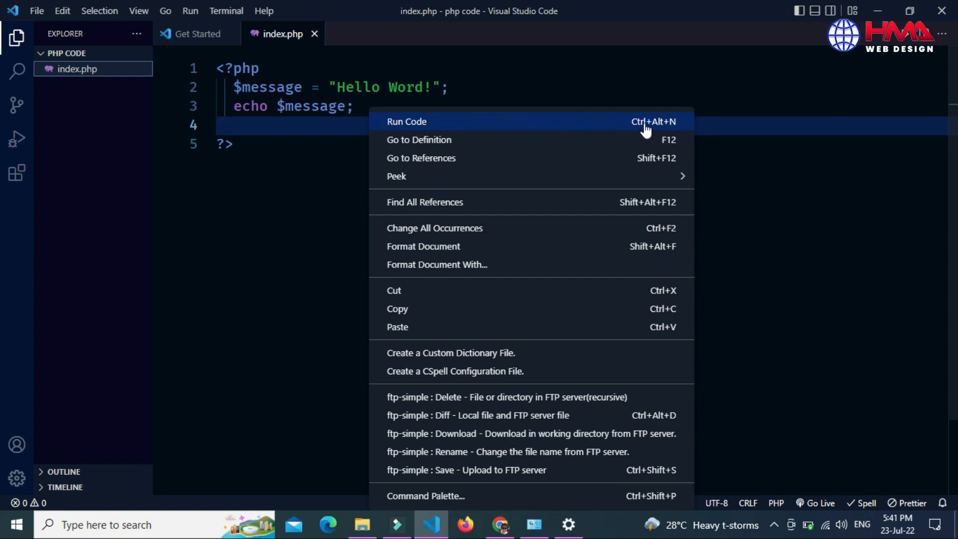
pyautogui.moveTo(666, 128)
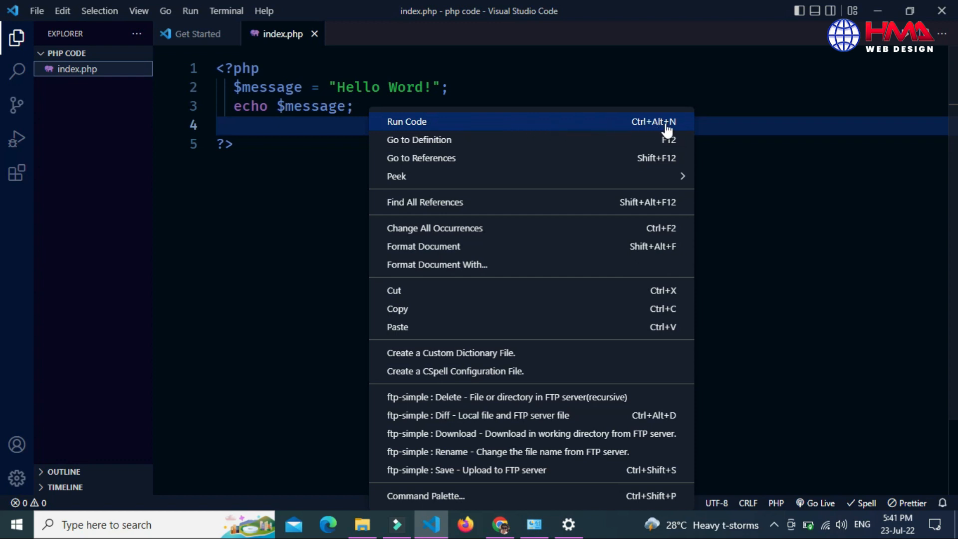
pyautogui.moveTo(458, 125)
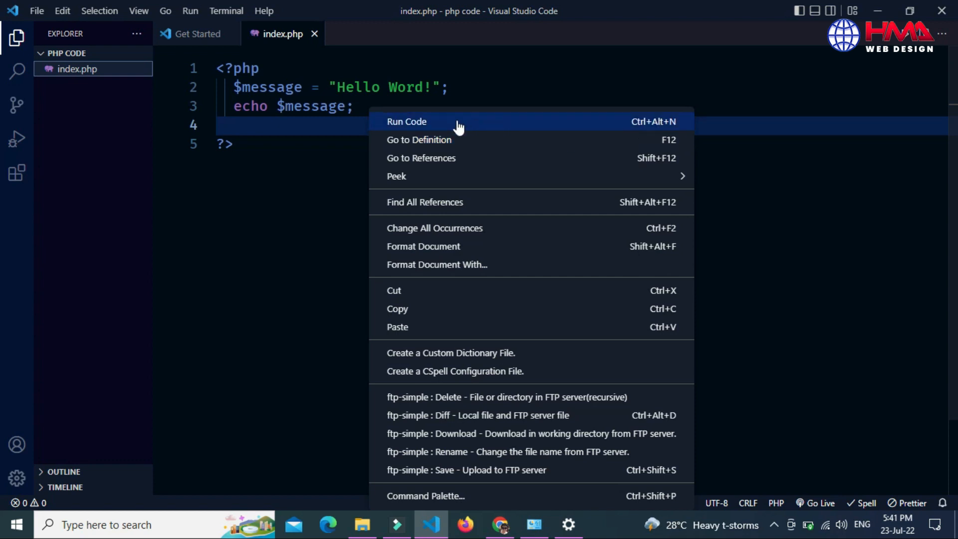
pyautogui.click(407, 121)
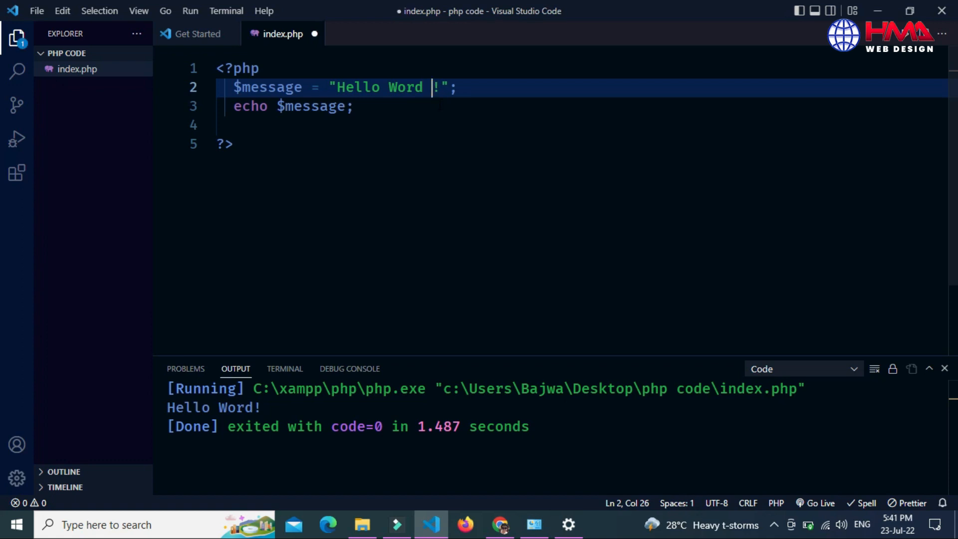
# - Change the message to 'Hello Word How are you!', save, and rerun with Run Code
pyautogui.write('How a')
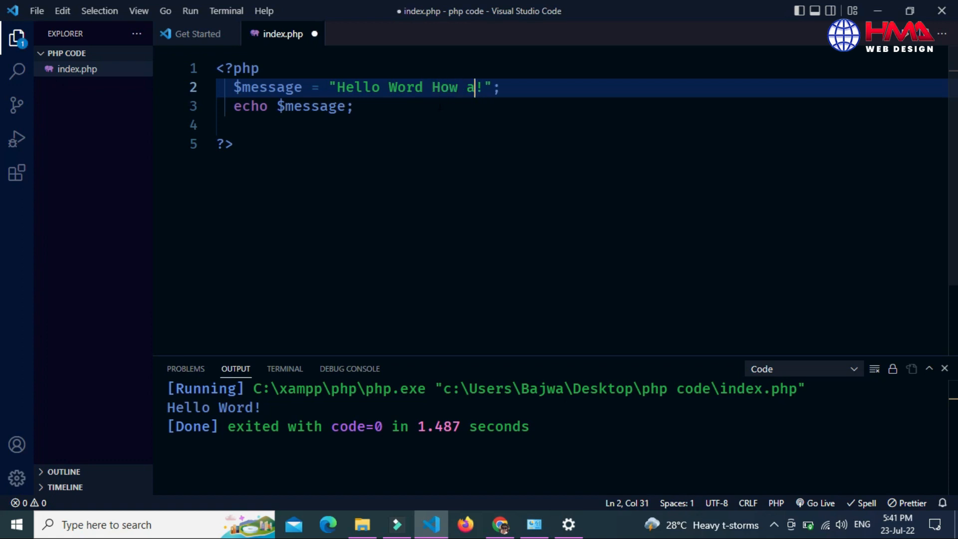
pyautogui.write('re you')
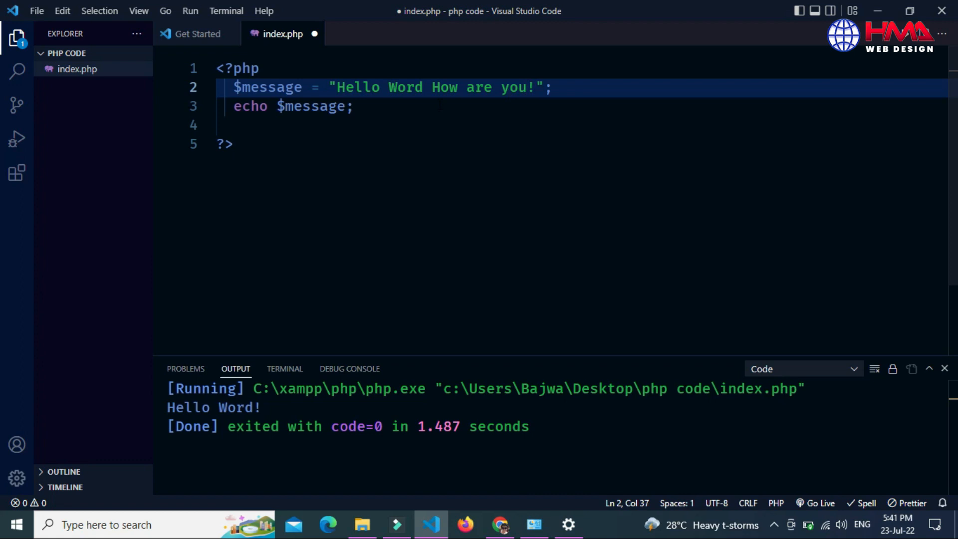
pyautogui.click(556, 87)
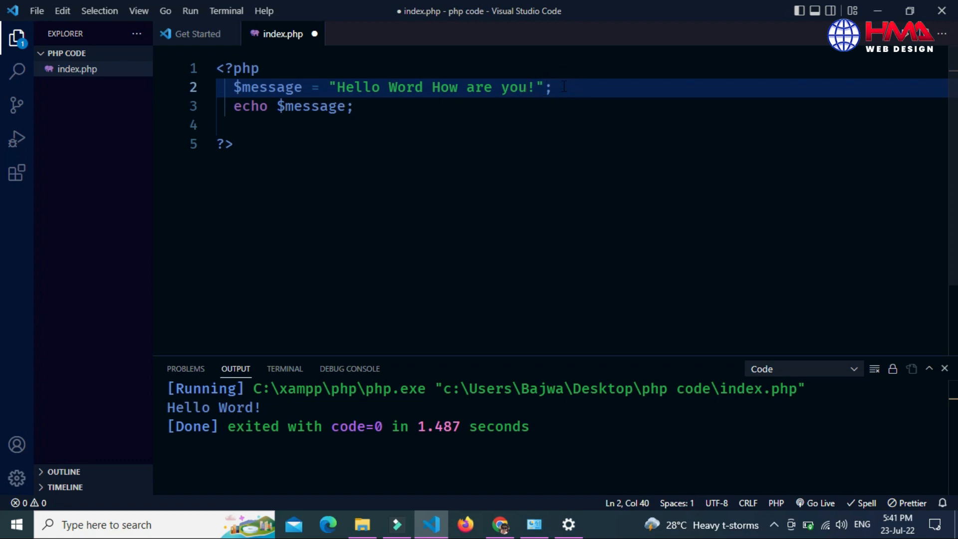
pyautogui.press('ctrl+s')
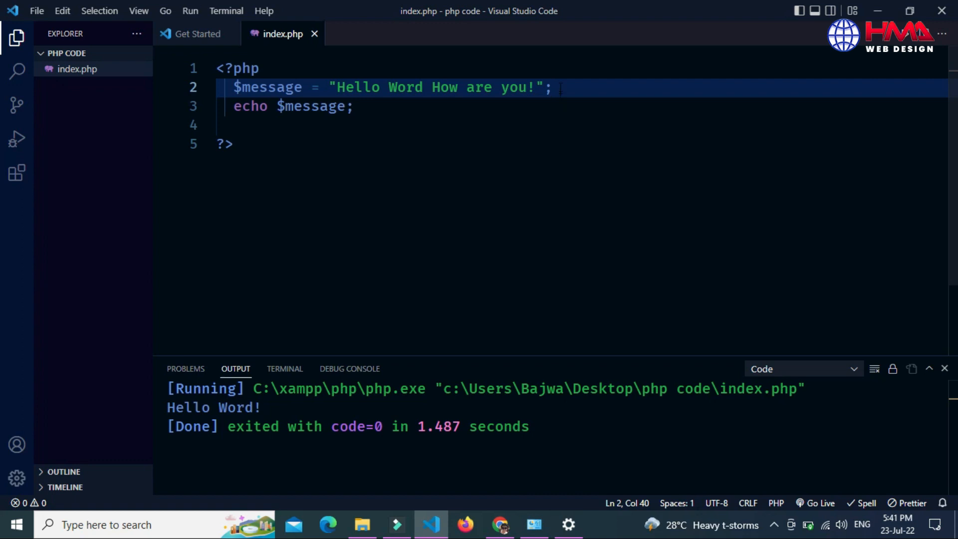
pyautogui.rightClick(554, 89)
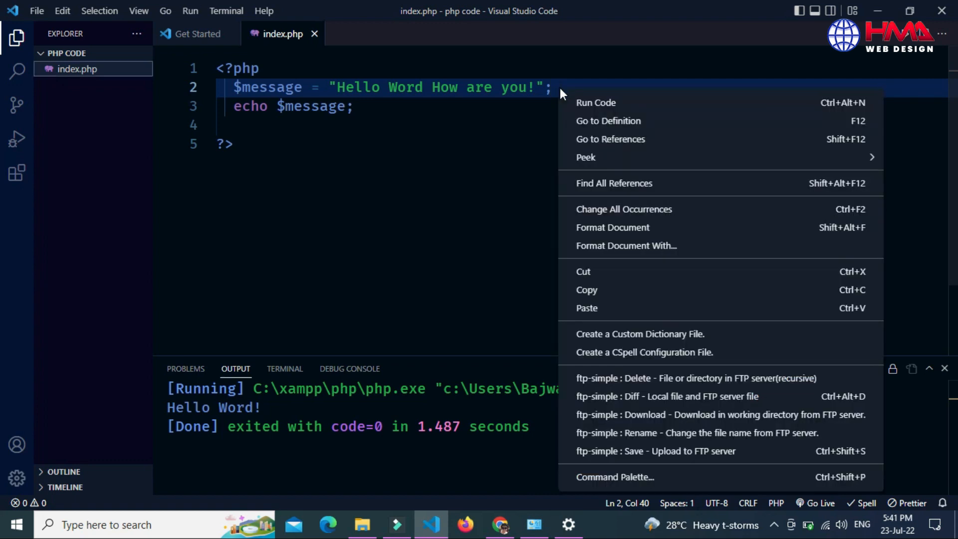
pyautogui.click(596, 102)
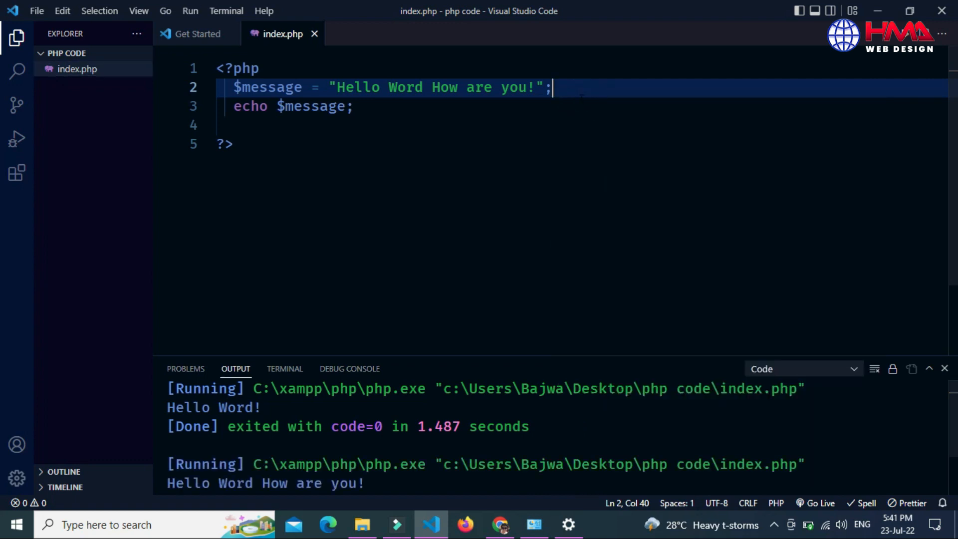